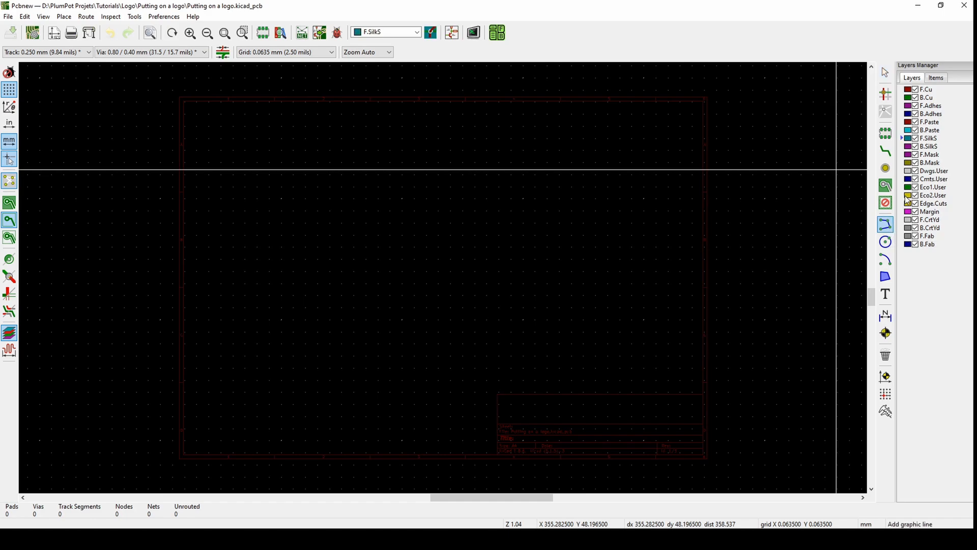
- Draw a board-edge line on Edge.Cuts running from (0, 100) to (0, 0), 100 mm long
{"action": "left_click", "coordinate": [933, 203]}
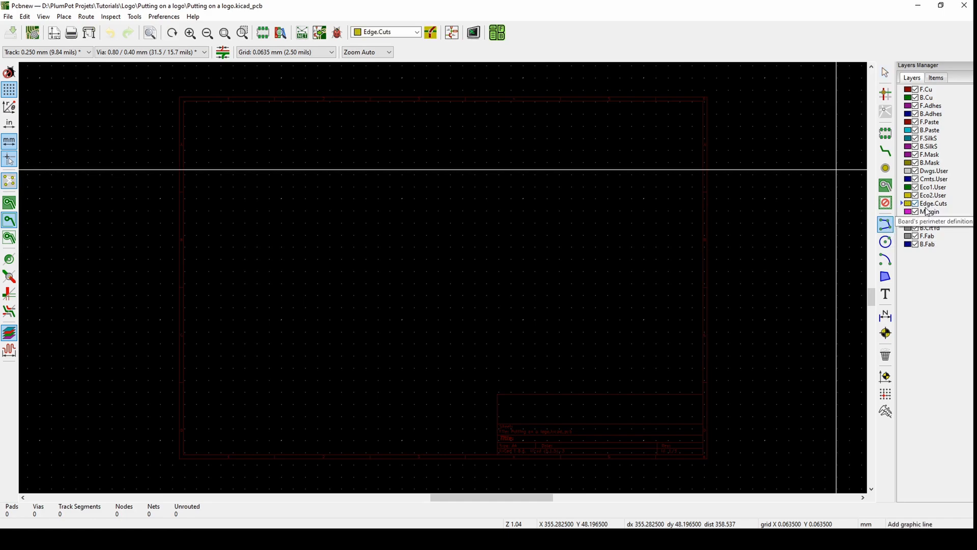
{"action": "mouse_move", "coordinate": [422, 223]}
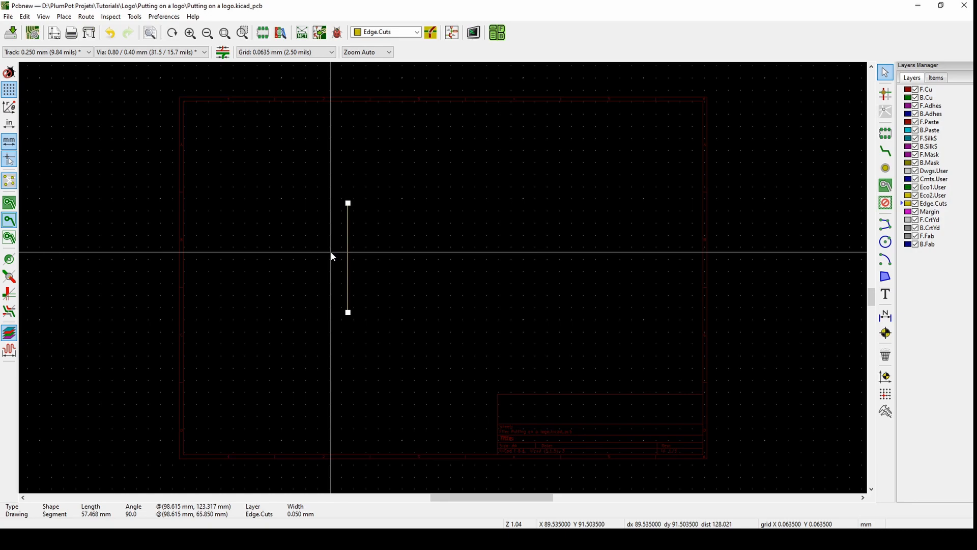
{"action": "double_click", "coordinate": [347, 258]}
{"action": "type", "text": "100"}
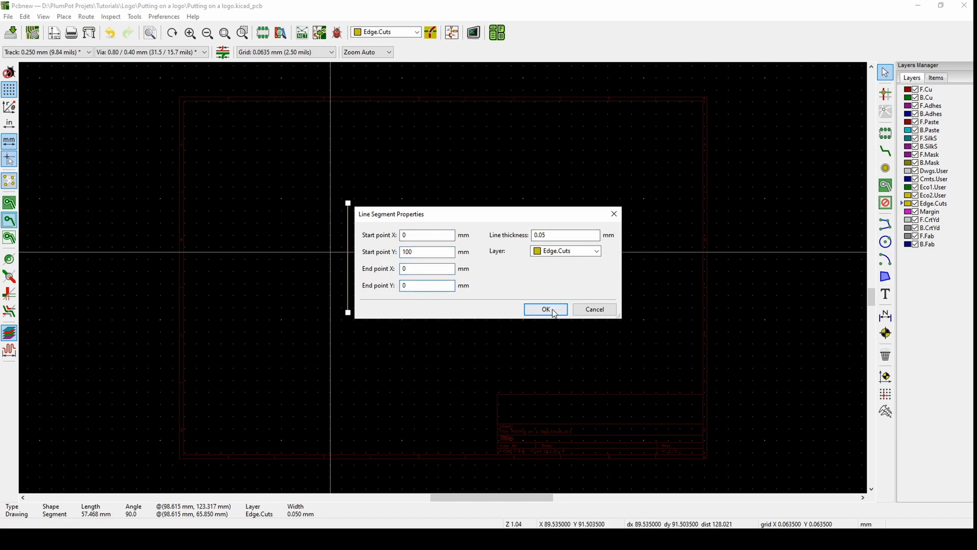
{"action": "left_click", "coordinate": [544, 310]}
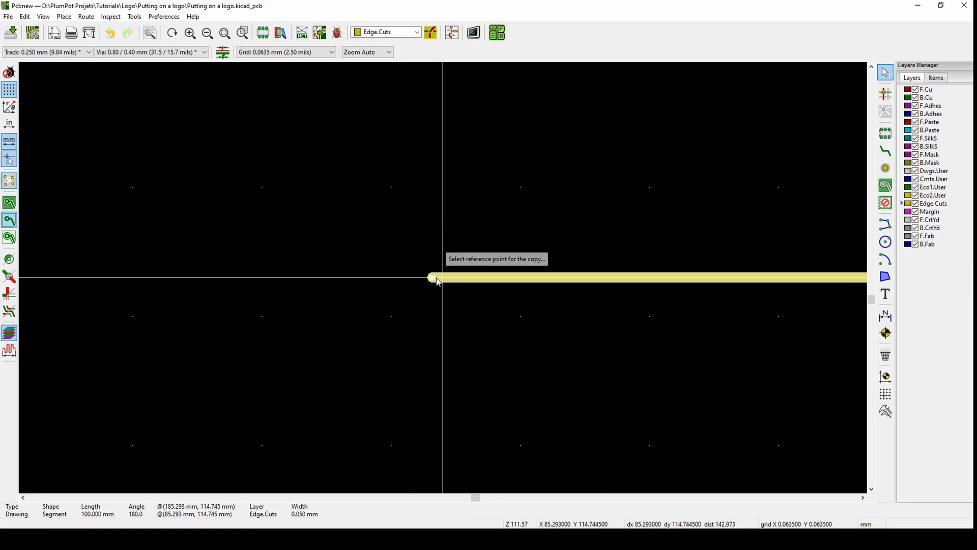
- Place copies of the edge line as the remaining sides of the square and save the board
{"action": "left_click", "coordinate": [433, 276]}
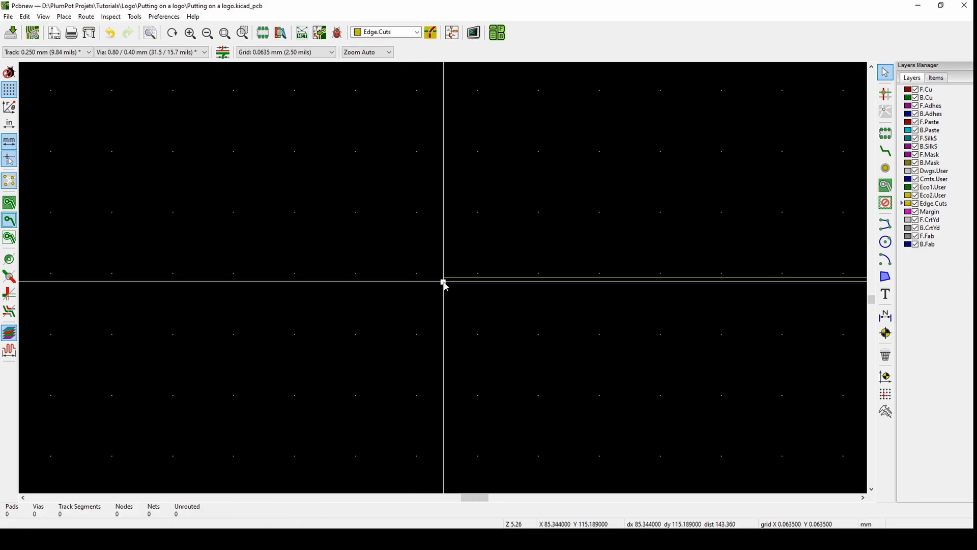
{"action": "scroll", "scroll_direction": "down", "scroll_amount": 3}
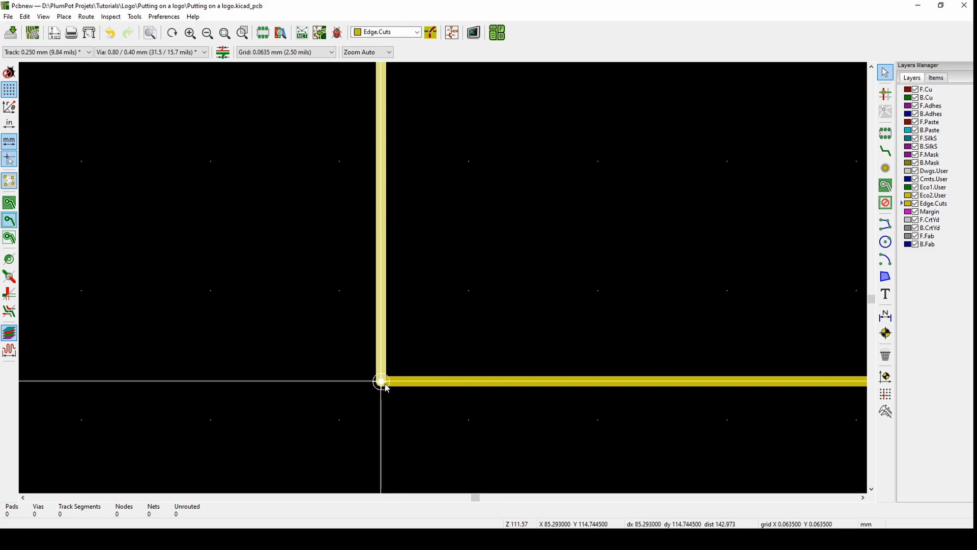
{"action": "scroll", "scroll_direction": "down", "scroll_amount": 3}
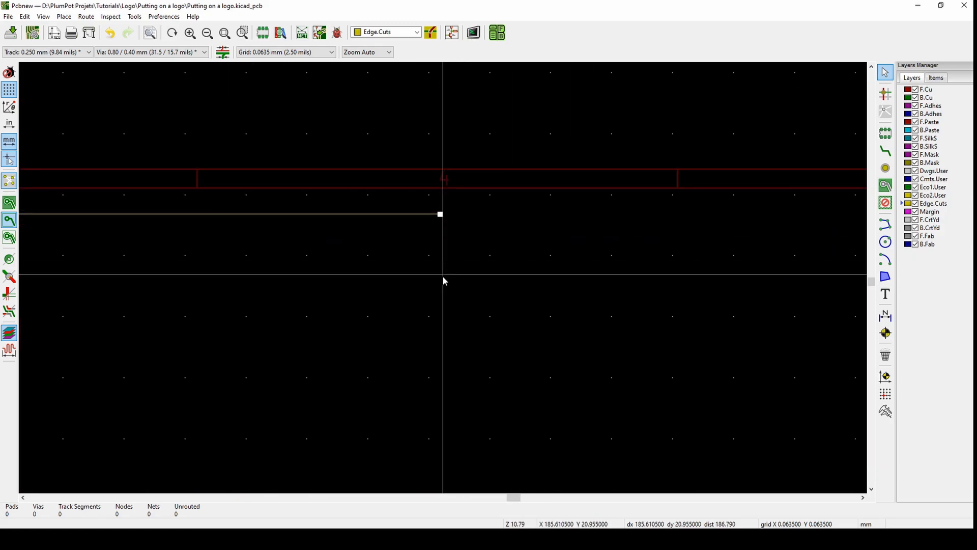
{"action": "scroll", "scroll_direction": "up", "scroll_amount": 3}
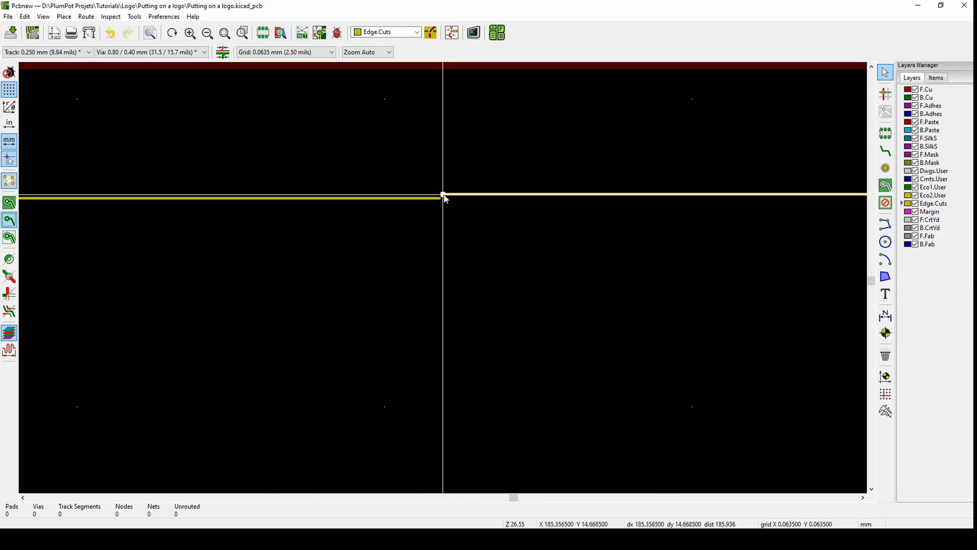
{"action": "scroll", "scroll_direction": "up", "scroll_amount": 3}
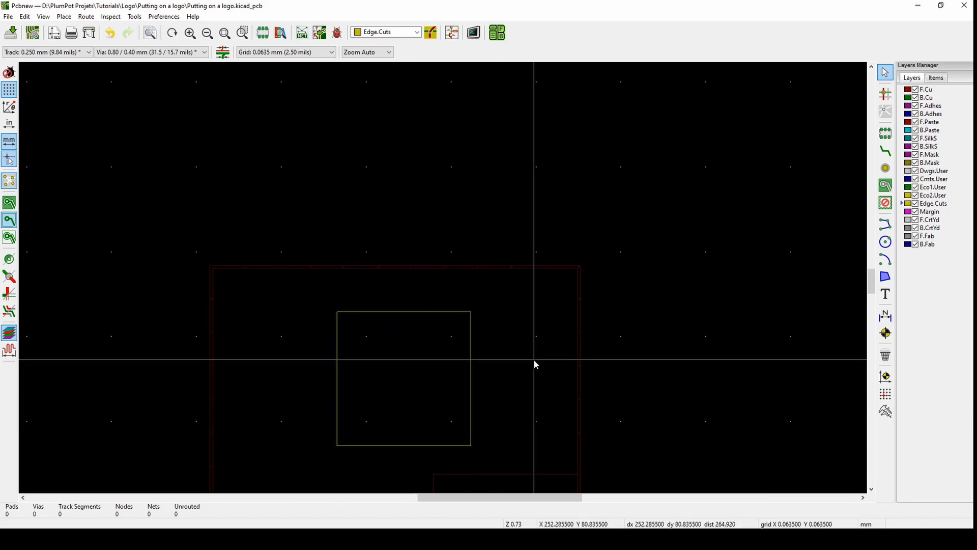
{"action": "left_click", "coordinate": [473, 33]}
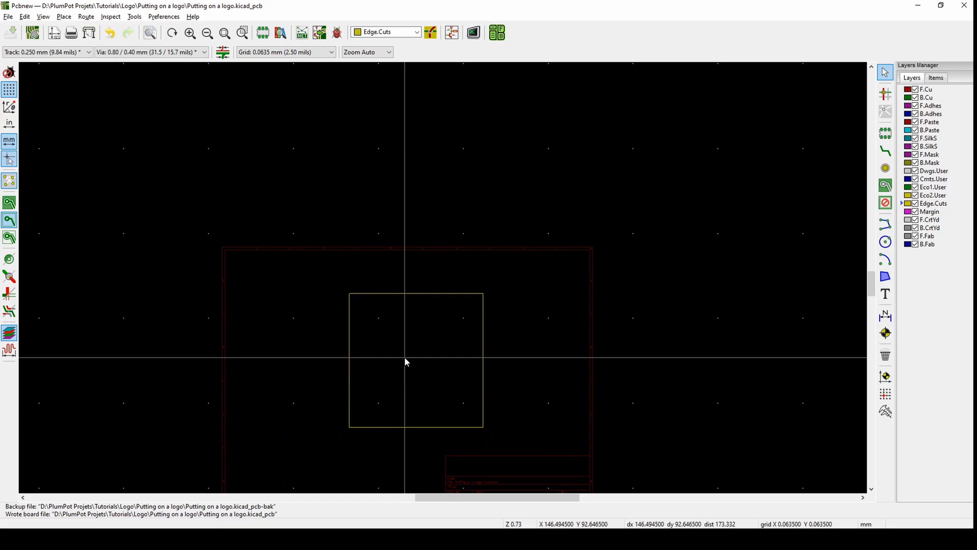
- Look over the Import Vector Graphics File dialog, then bring up a file browser
{"action": "left_click", "coordinate": [8, 17]}
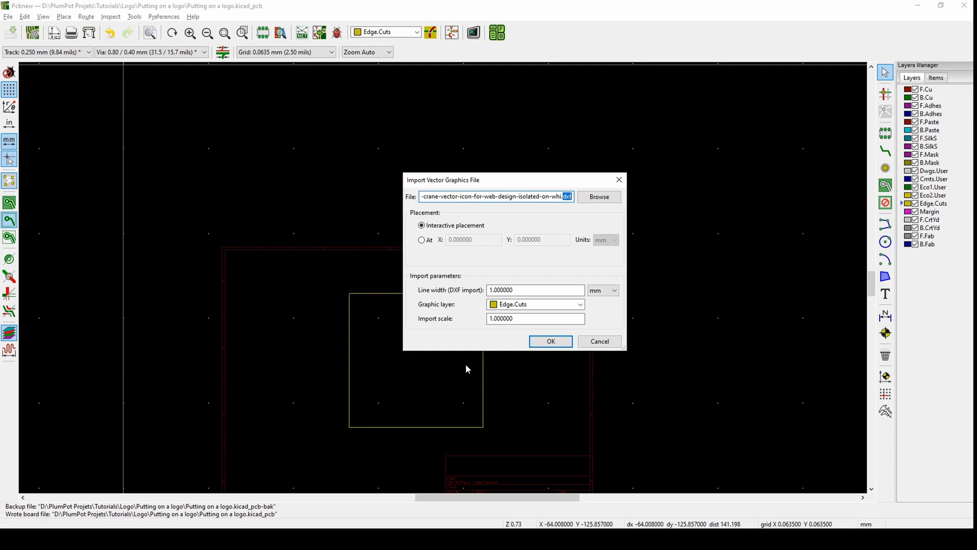
{"action": "left_click", "coordinate": [598, 197]}
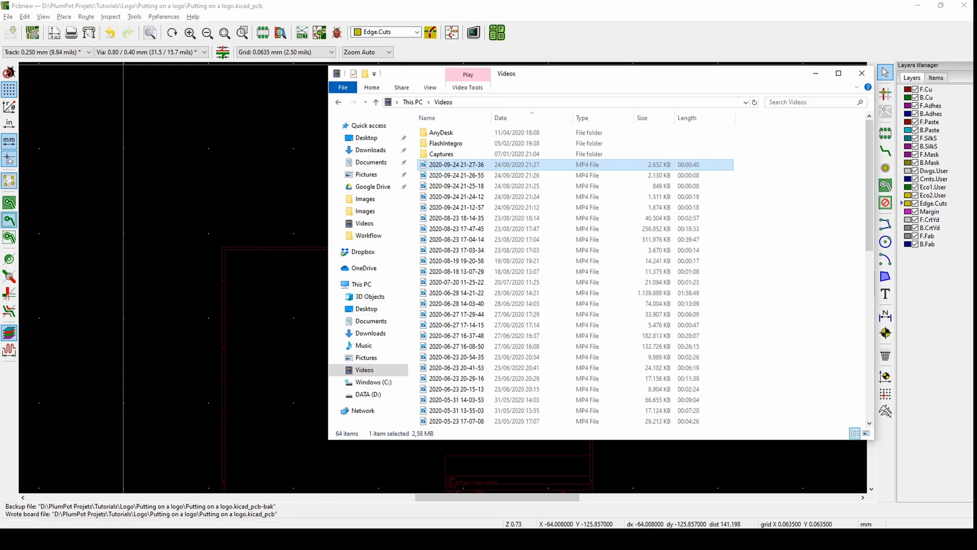
- Open the Logo Example folder on the Desktop holding the Plumpot logo images
{"action": "left_click", "coordinate": [366, 137]}
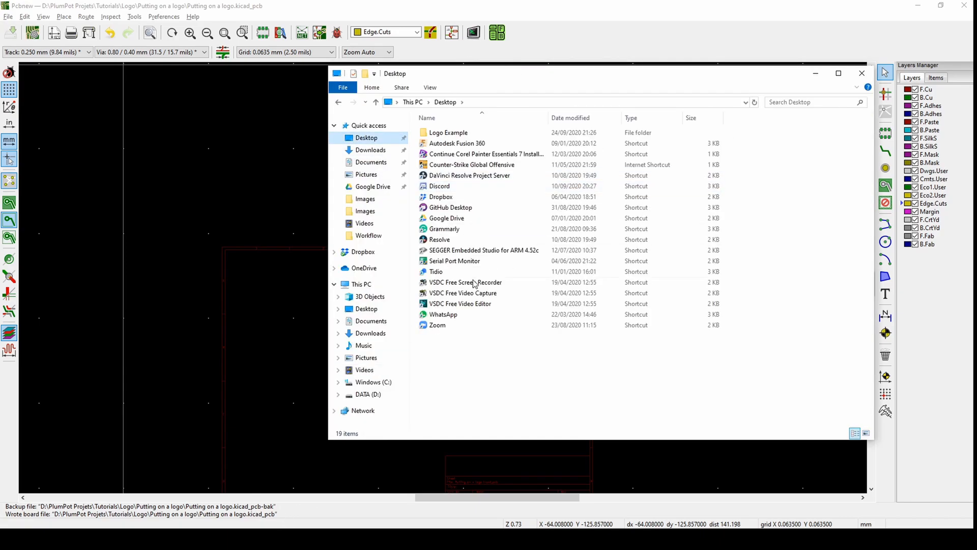
{"action": "double_click", "coordinate": [448, 133]}
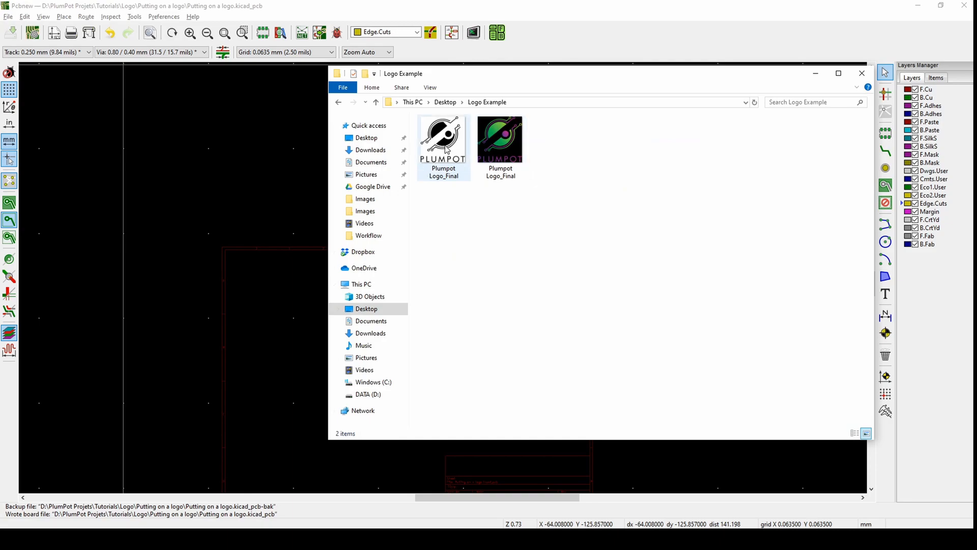
{"action": "left_click", "coordinate": [500, 139]}
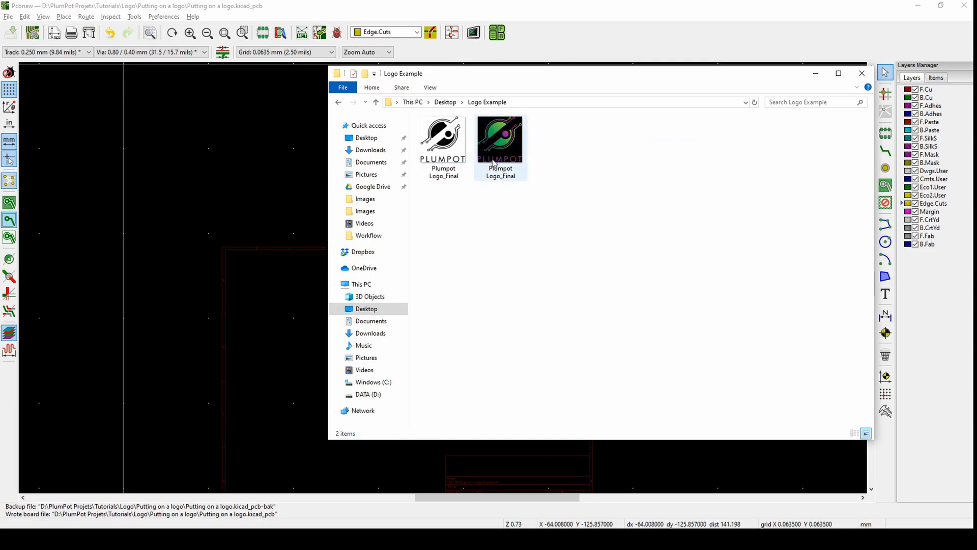
{"action": "left_click", "coordinate": [446, 218]}
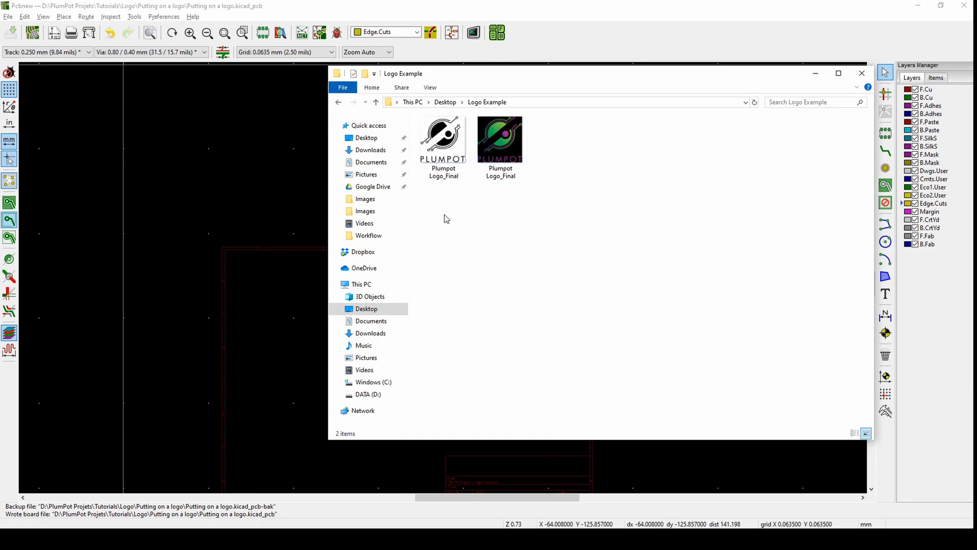
- Inspect the black-and-white and coloured Plumpot Logo_Final images, then start Paint
{"action": "left_click", "coordinate": [442, 139]}
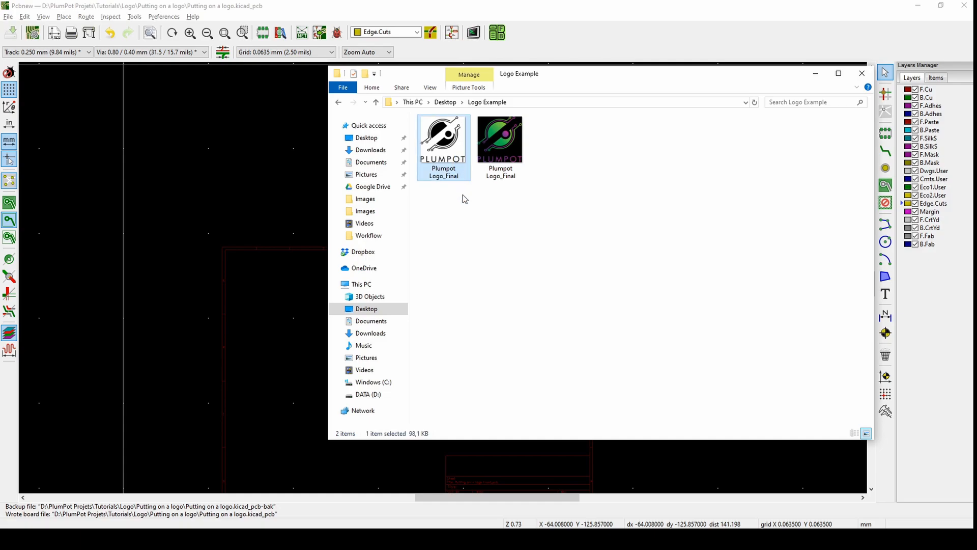
{"action": "left_click", "coordinate": [500, 139]}
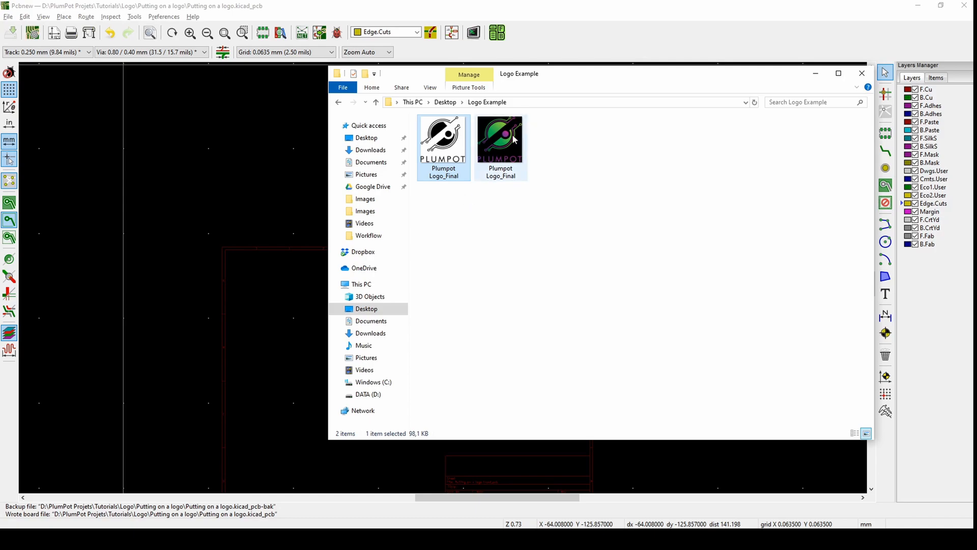
{"action": "mouse_move", "coordinate": [500, 137]}
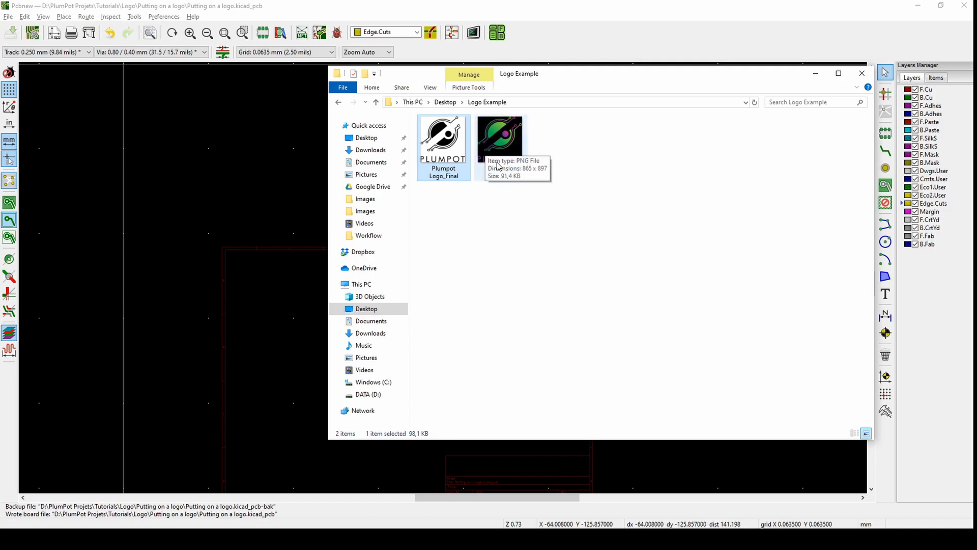
{"action": "mouse_move", "coordinate": [615, 175]}
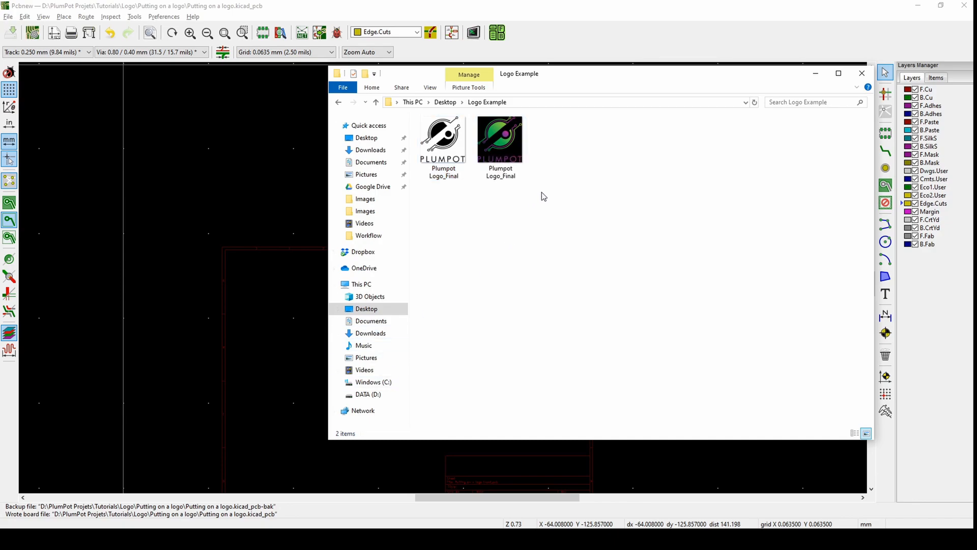
{"action": "left_click", "coordinate": [499, 140]}
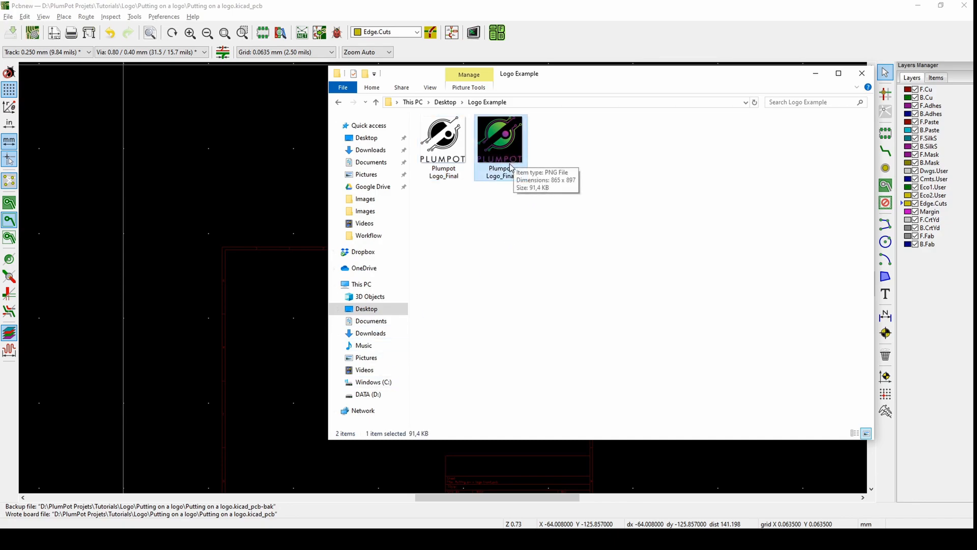
{"action": "left_click", "coordinate": [6, 542]}
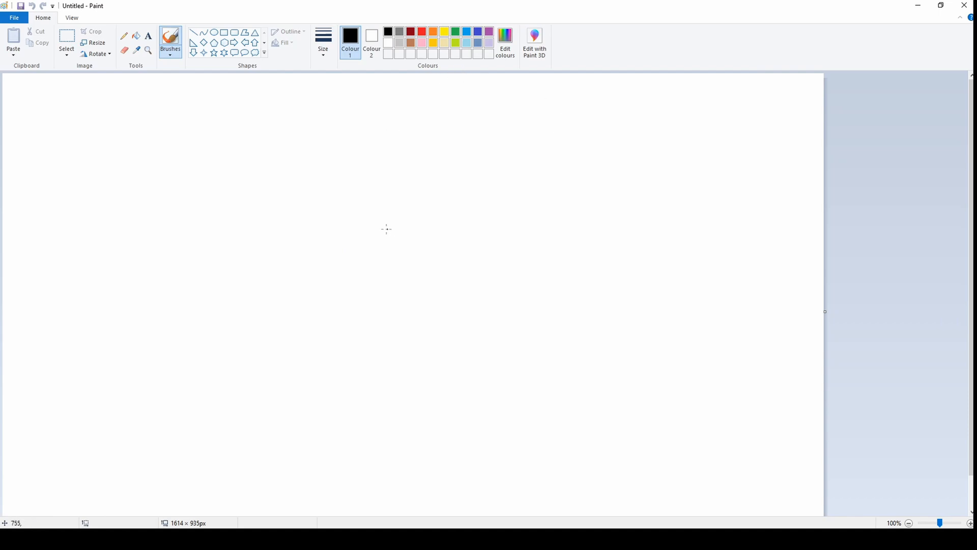
- Discard the blank Untitled picture without saving so the Plumpot logo can be opened
{"action": "left_click", "coordinate": [386, 229]}
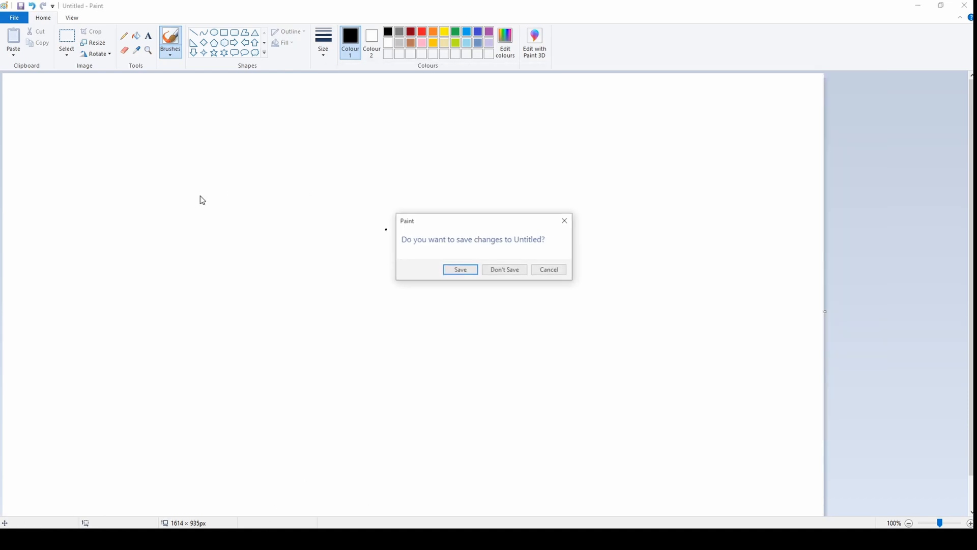
{"action": "left_click", "coordinate": [504, 268]}
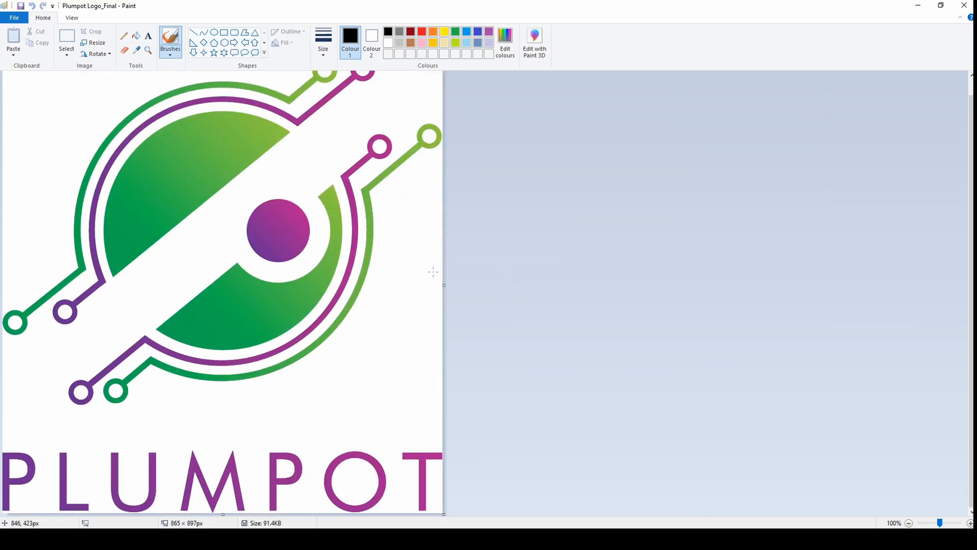
{"action": "mouse_move", "coordinate": [324, 235]}
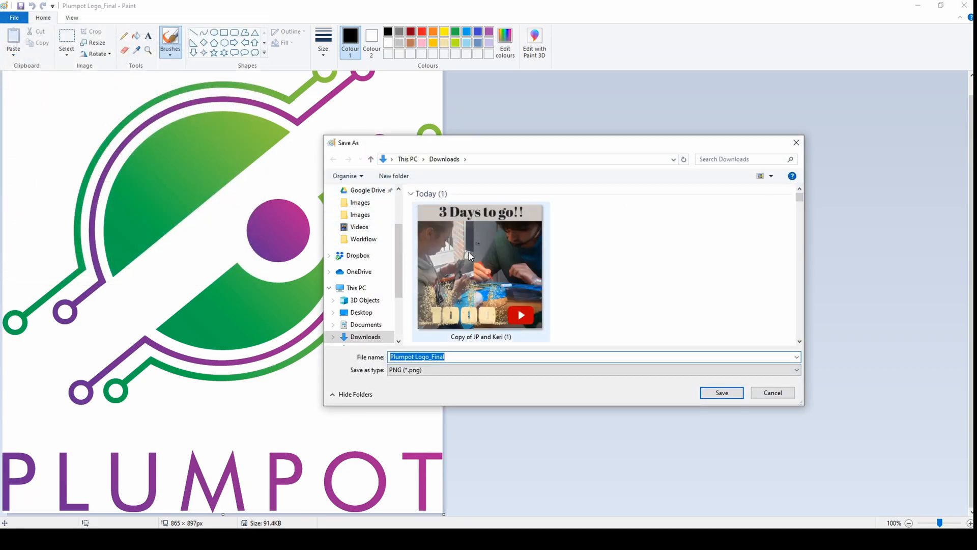
{"action": "mouse_move", "coordinate": [361, 215]}
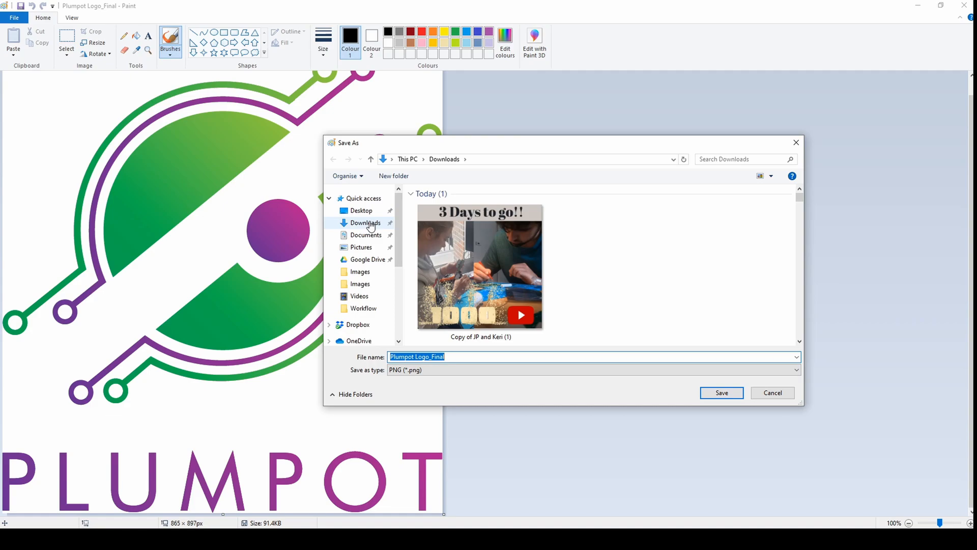
{"action": "mouse_move", "coordinate": [363, 227]}
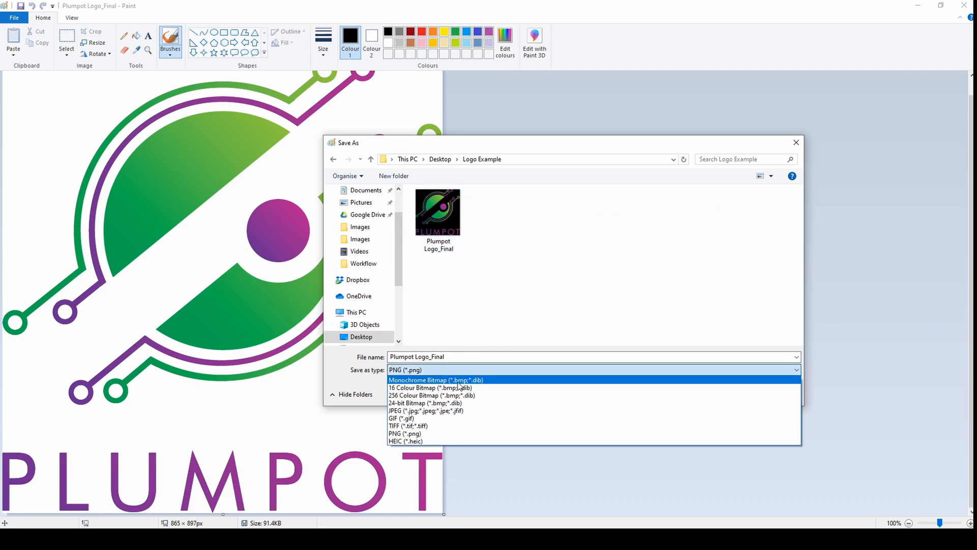
- Choose Monochrome Bitmap type and name the file Plumpot Logo_Final_Example
{"action": "left_click", "coordinate": [435, 380]}
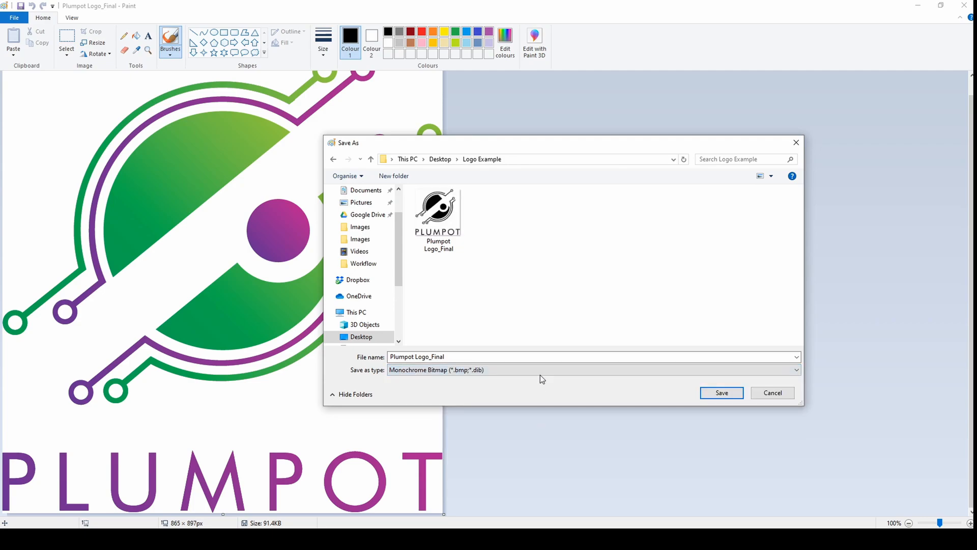
{"action": "double_click", "coordinate": [429, 356]}
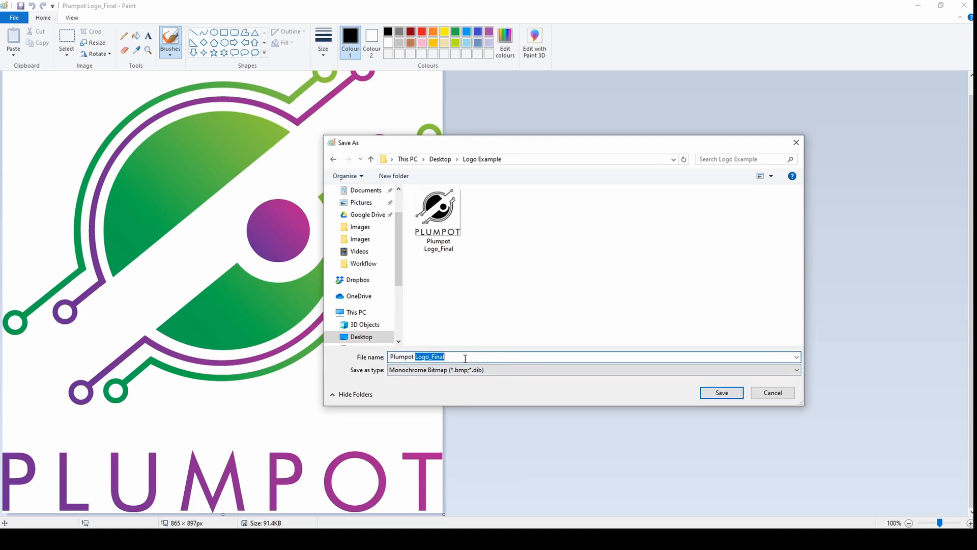
{"action": "left_click", "coordinate": [464, 356]}
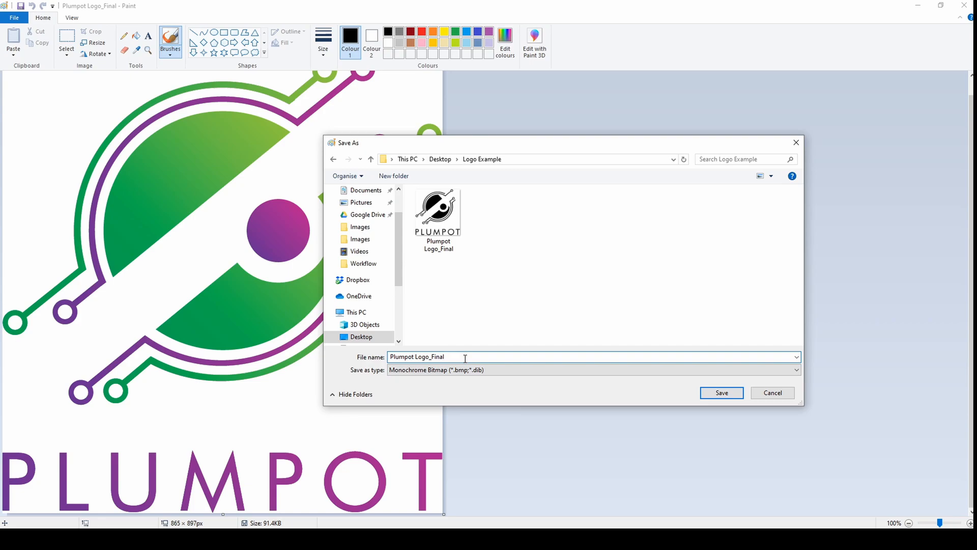
{"action": "type", "text": "_E"}
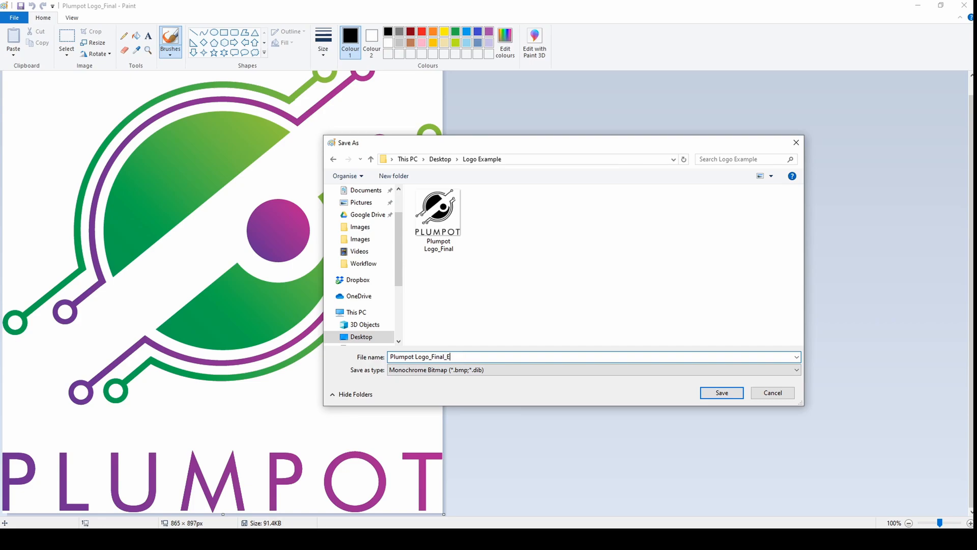
{"action": "type", "text": "xample"}
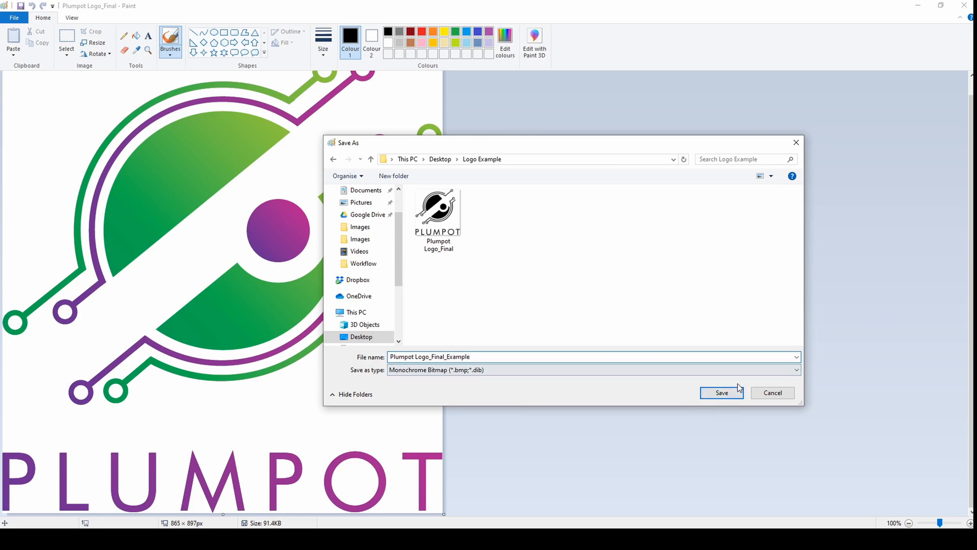
- Save the monochrome copy, accepting the transparency and colour-quality warnings
{"action": "left_click", "coordinate": [721, 393]}
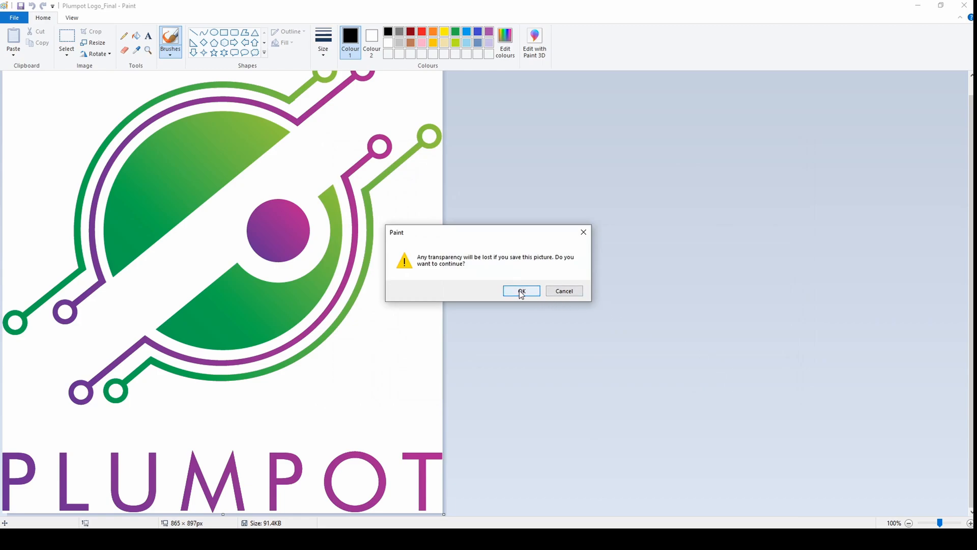
{"action": "mouse_move", "coordinate": [519, 294]}
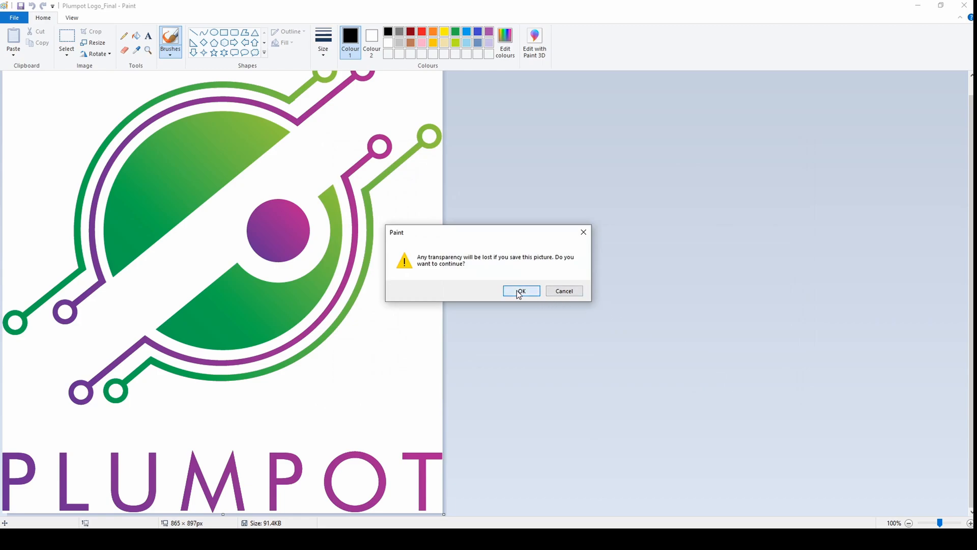
{"action": "left_click", "coordinate": [521, 291]}
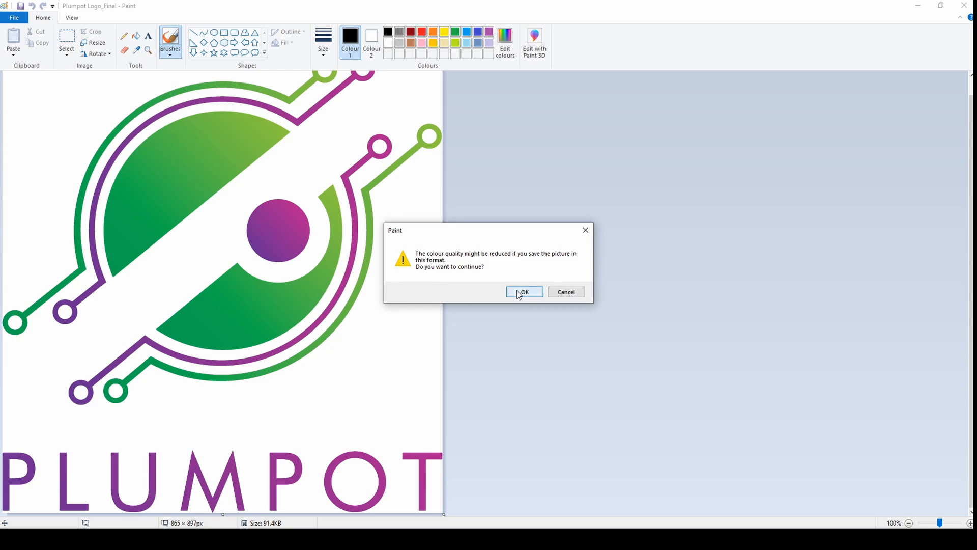
{"action": "left_click", "coordinate": [523, 292]}
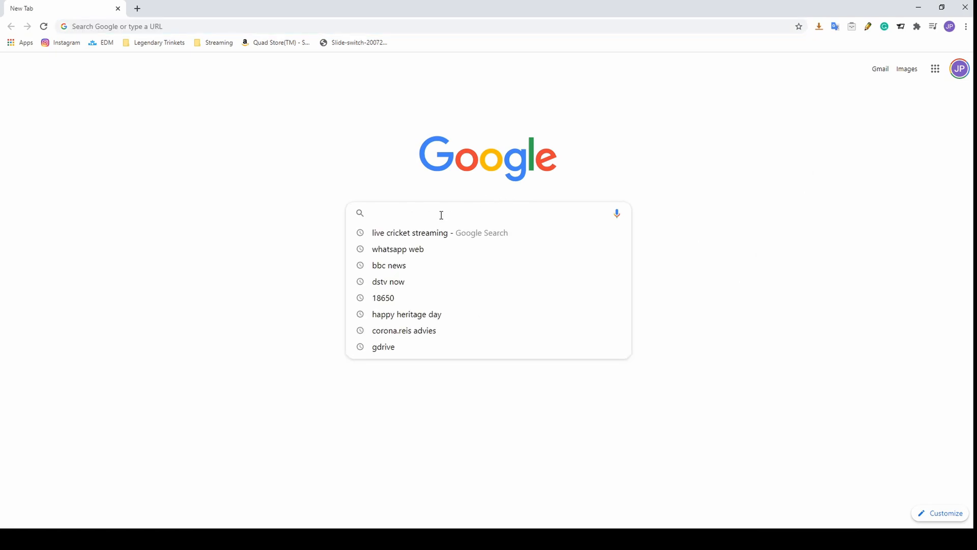
- View the file properties of Plumpot Logo_Final_Example in the Logo Example folder
{"action": "left_click", "coordinate": [250, 27]}
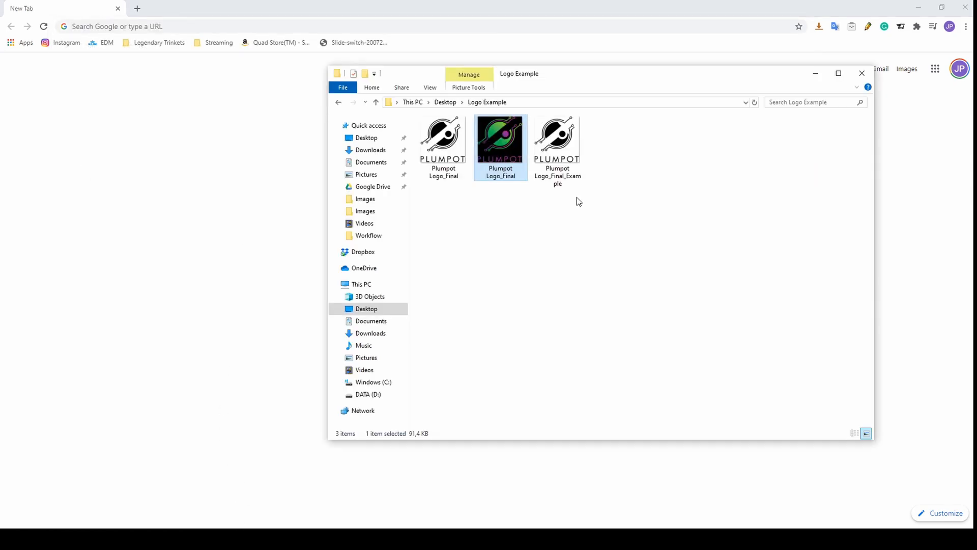
{"action": "right_click", "coordinate": [557, 137]}
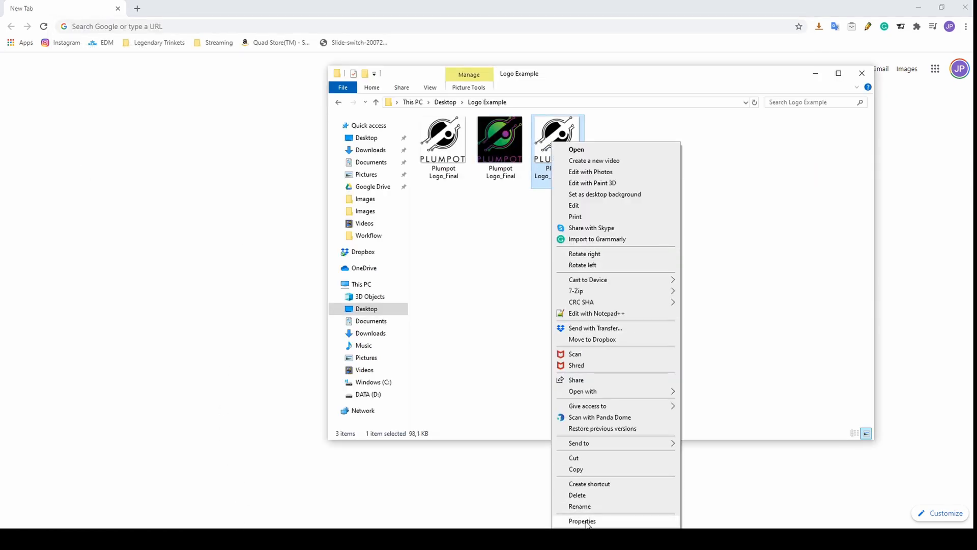
{"action": "left_click", "coordinate": [581, 521]}
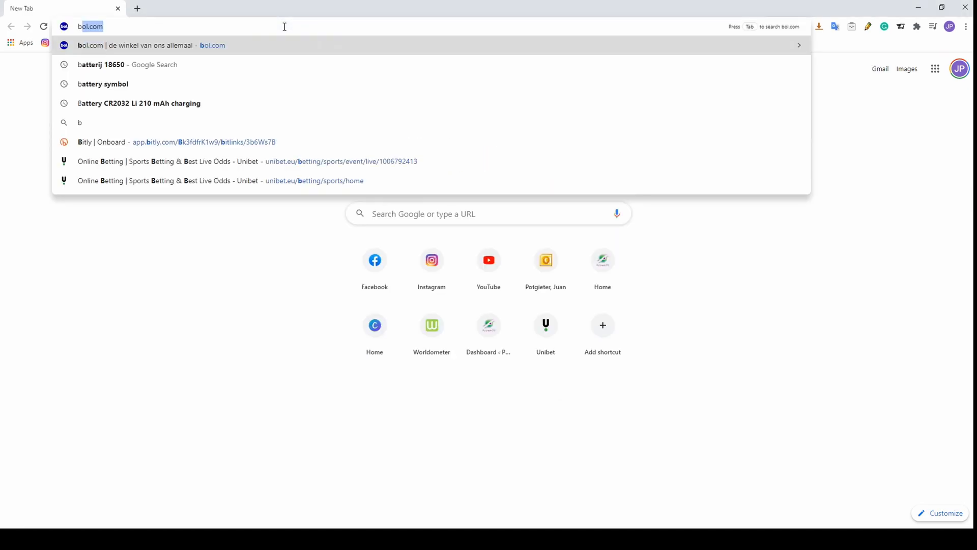
- Search 'bmp to dxf', open Convertio and choose the example bitmap for upload
{"action": "type", "text": "bmp to d"}
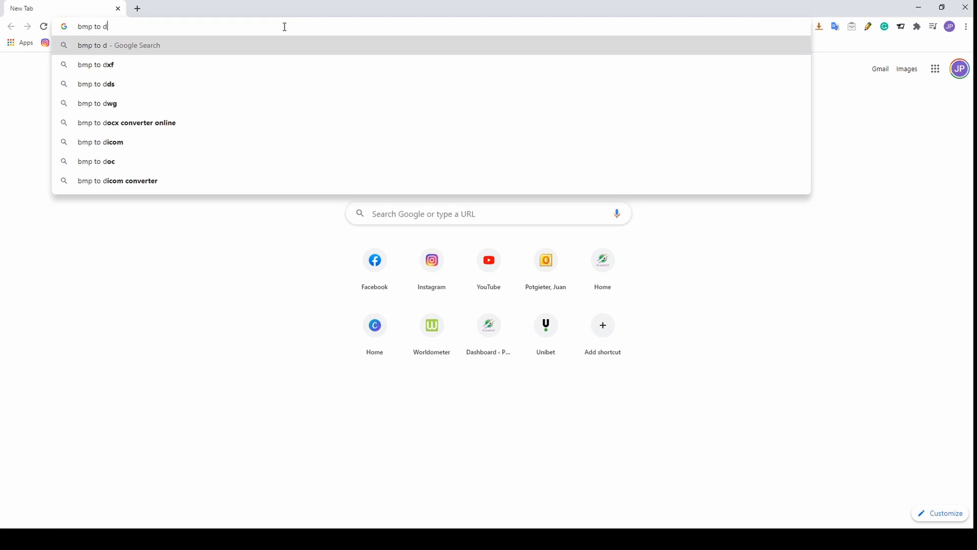
{"action": "left_click", "coordinate": [96, 64]}
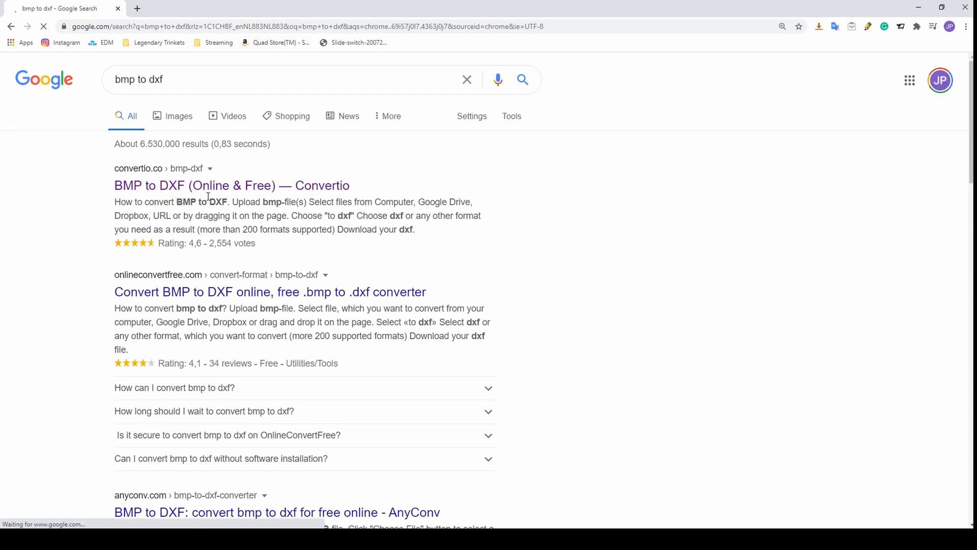
{"action": "left_click", "coordinate": [231, 186]}
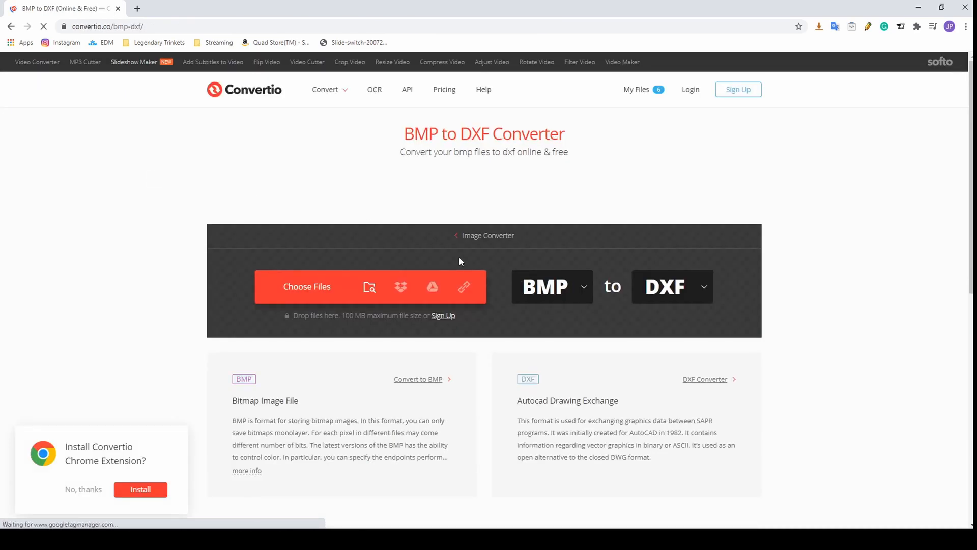
{"action": "left_click", "coordinate": [307, 286]}
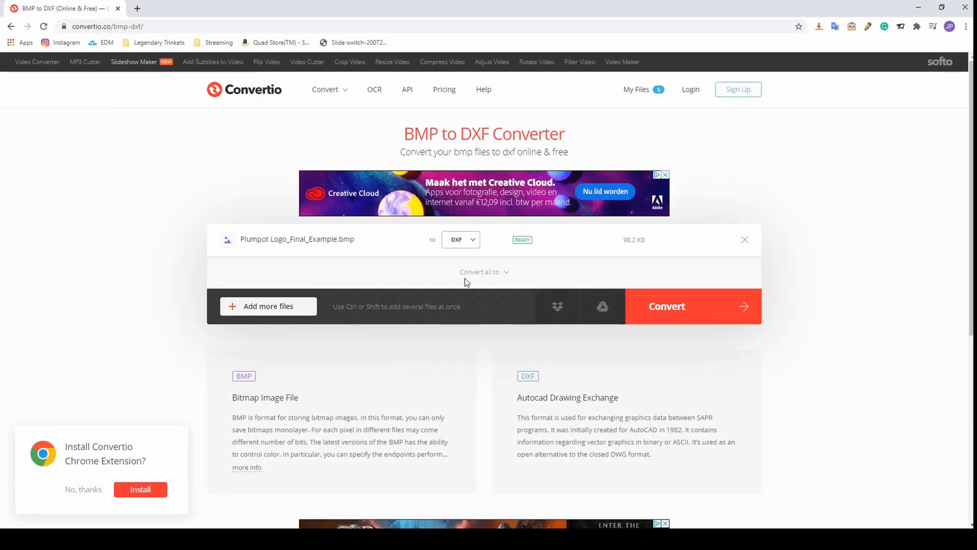
{"action": "mouse_move", "coordinate": [602, 306]}
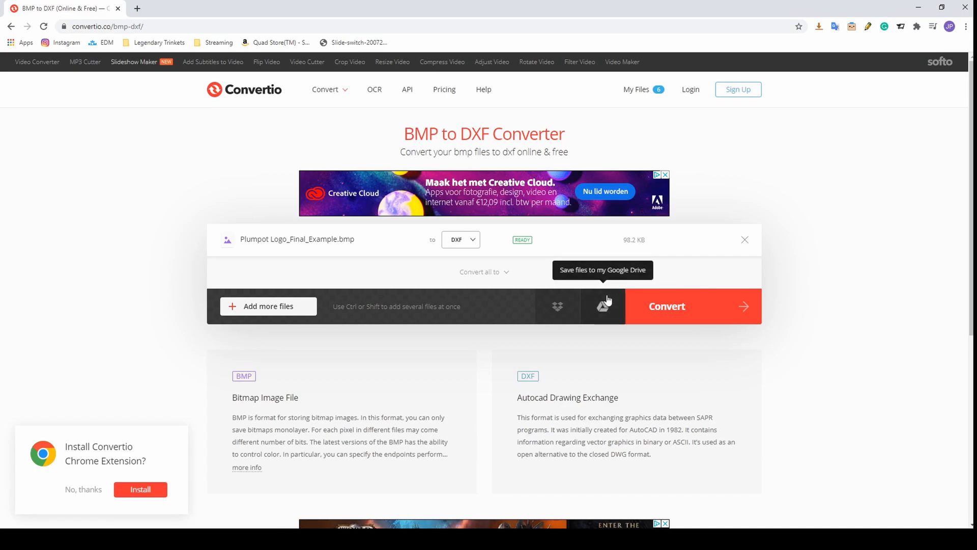
{"action": "mouse_move", "coordinate": [682, 311]}
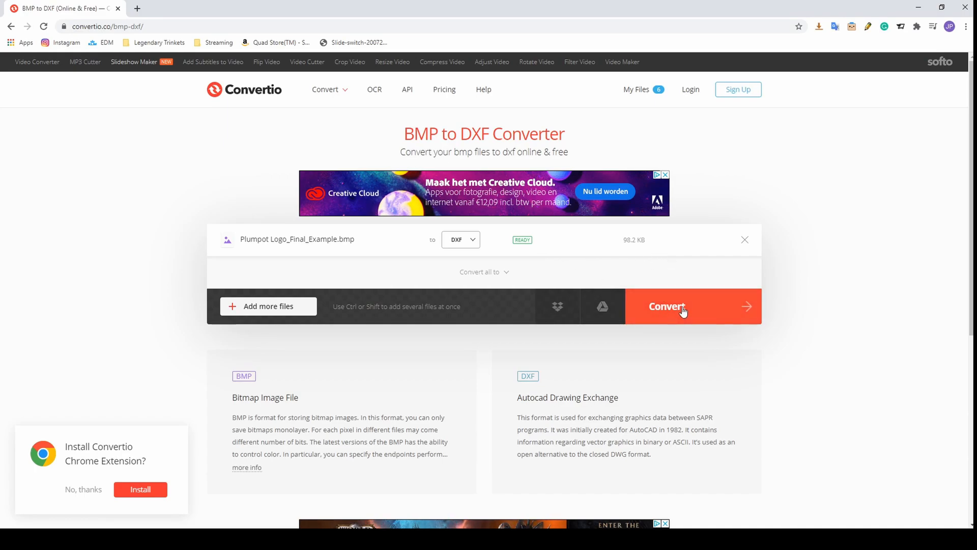
- Download the converted Plumpot-Logo_Final_Example.dxf from Convertio
{"action": "left_click", "coordinate": [665, 306]}
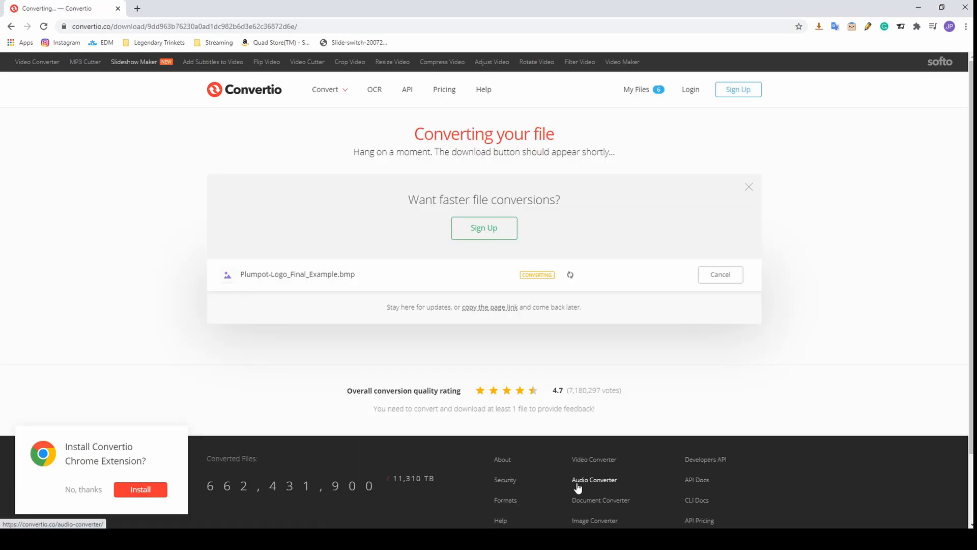
{"action": "mouse_move", "coordinate": [562, 326]}
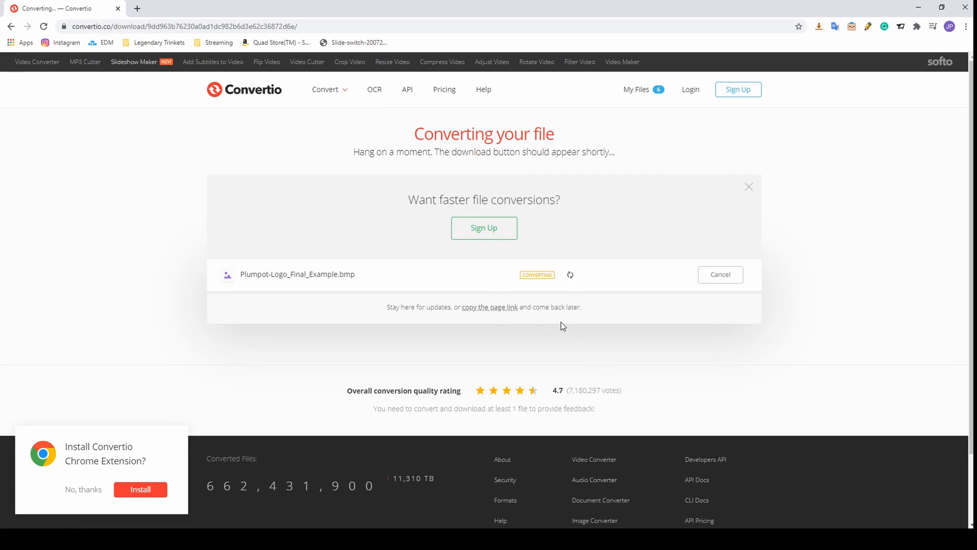
{"action": "mouse_move", "coordinate": [557, 270]}
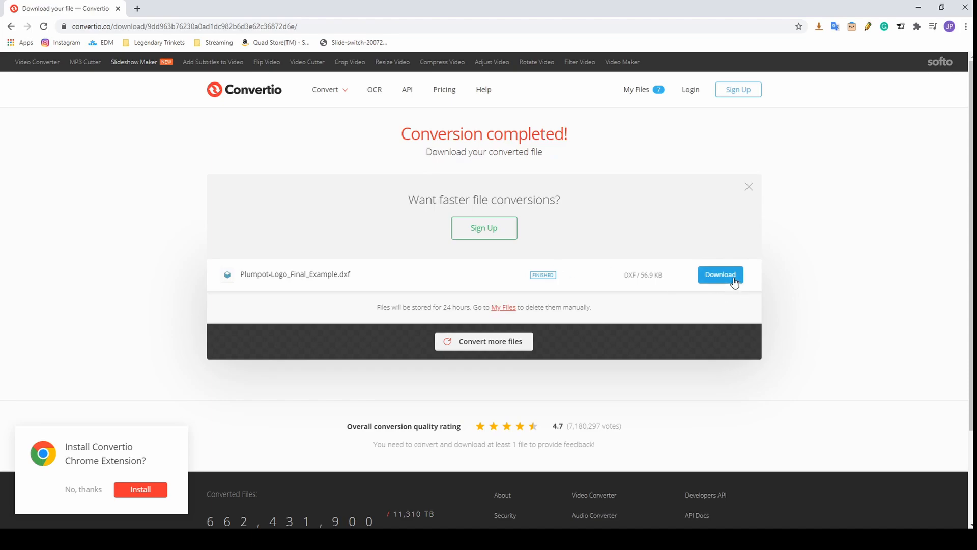
{"action": "left_click", "coordinate": [720, 274]}
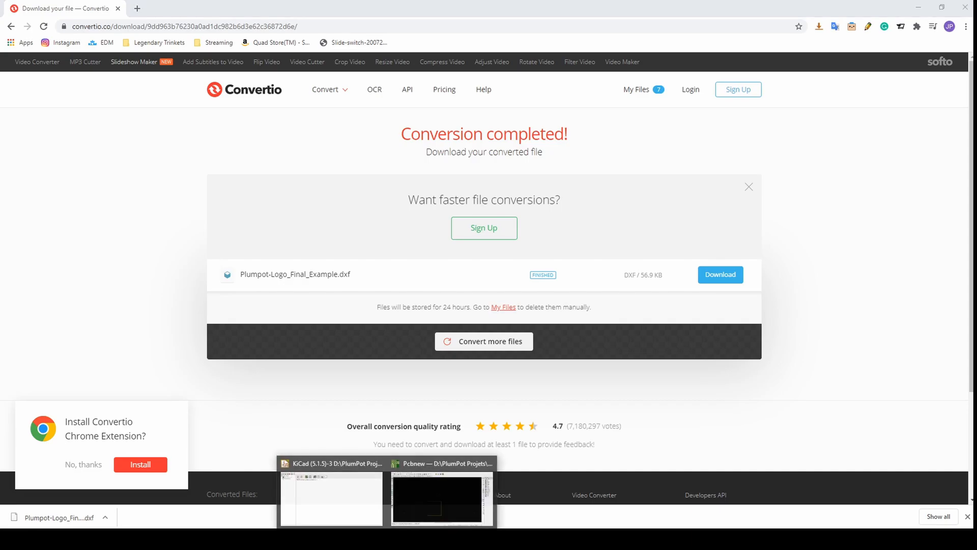
- Back in Pcbnew, start Import Graphics and pick Plumpot-Logo_Final_Example.dxf
{"action": "left_click", "coordinate": [440, 499]}
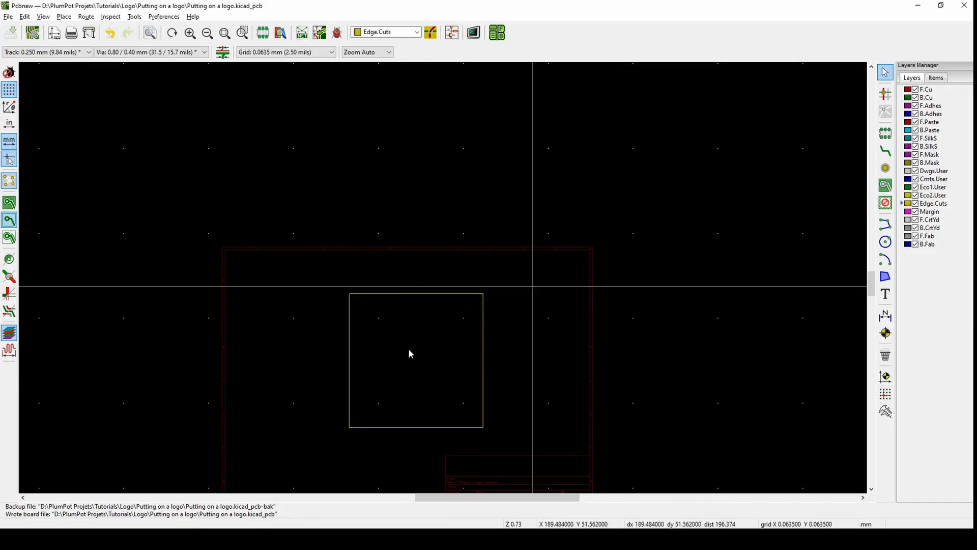
{"action": "left_click", "coordinate": [8, 16]}
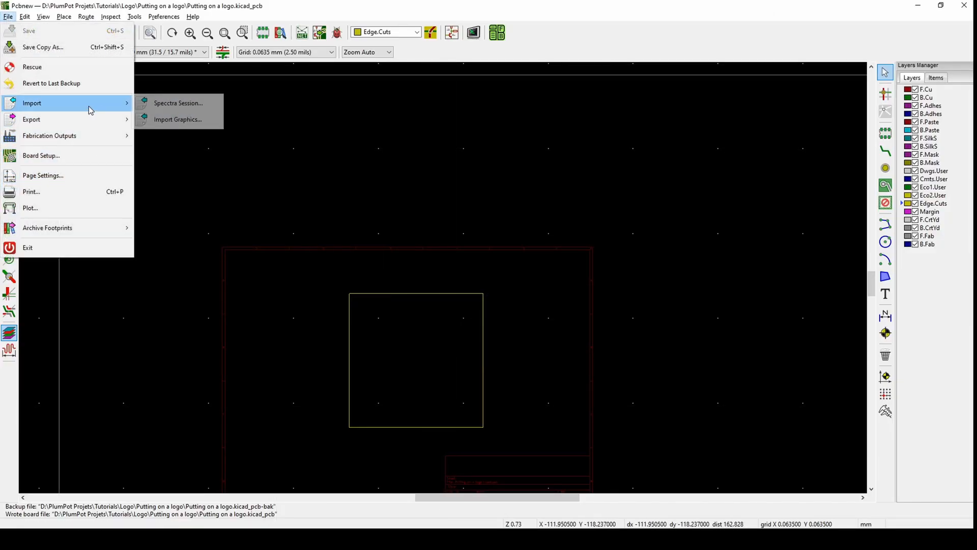
{"action": "left_click", "coordinate": [177, 119]}
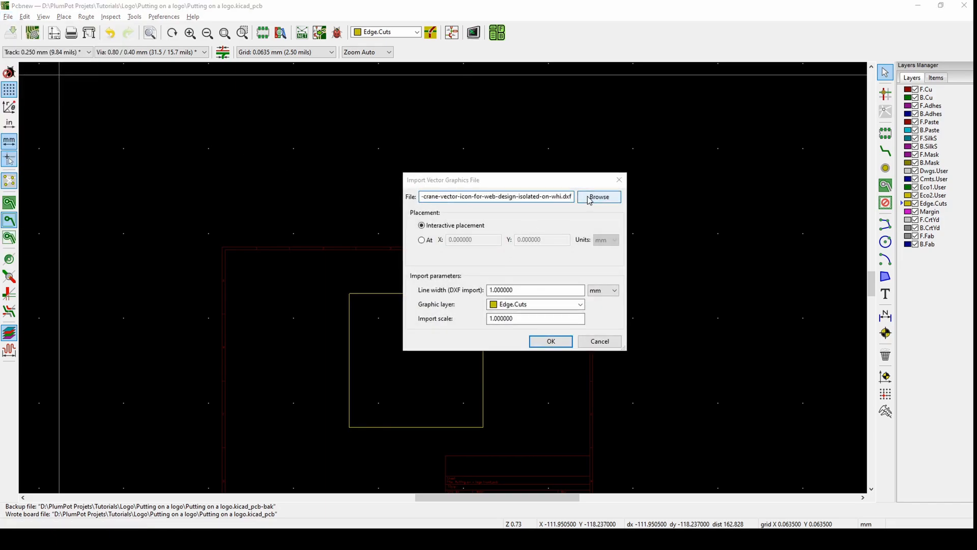
{"action": "left_click", "coordinate": [597, 197]}
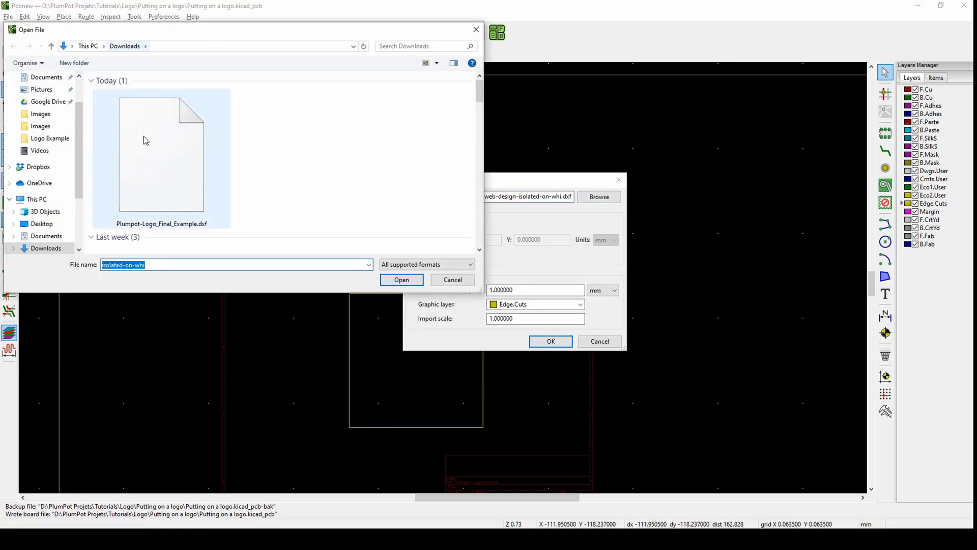
{"action": "left_click", "coordinate": [401, 279]}
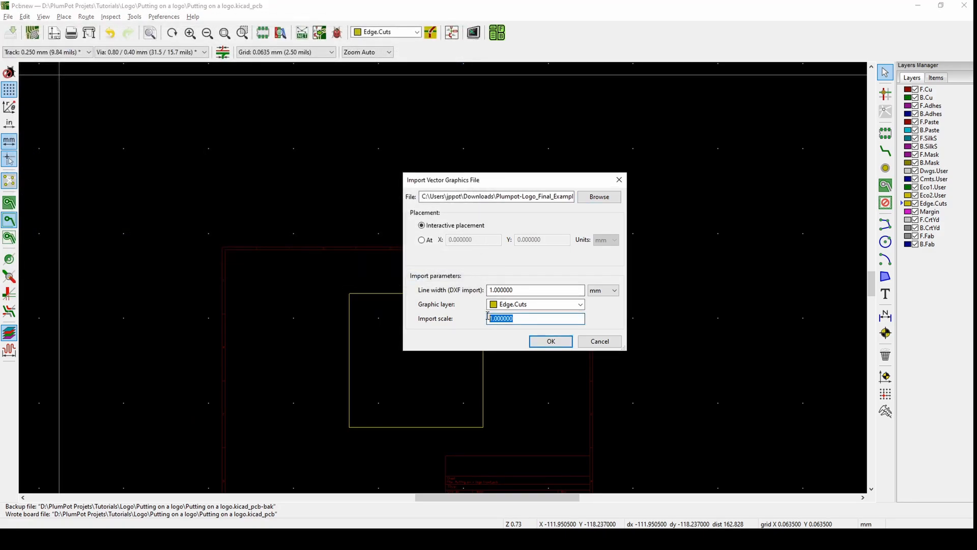
- Set the graphic layer to F.SilkS and confirm the import
{"action": "left_click", "coordinate": [579, 304]}
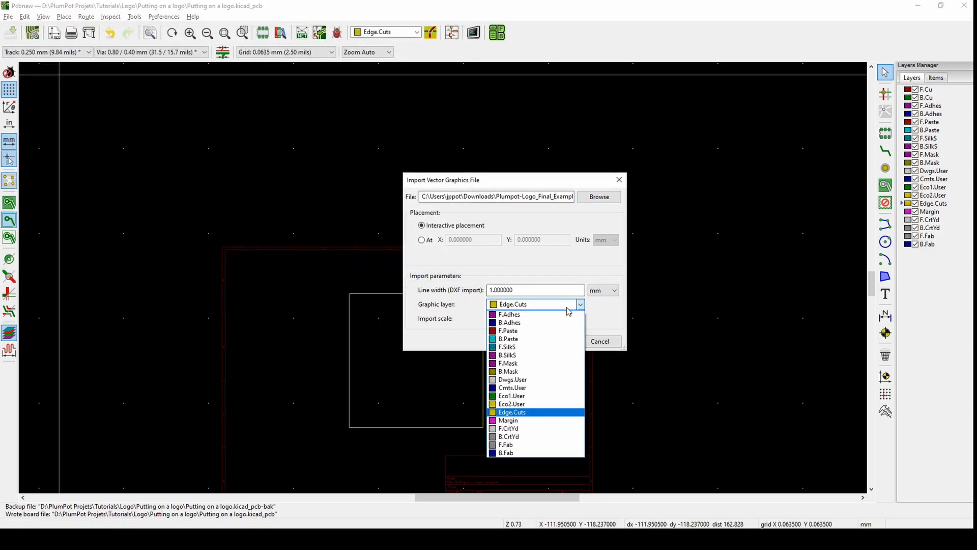
{"action": "mouse_move", "coordinate": [542, 356]}
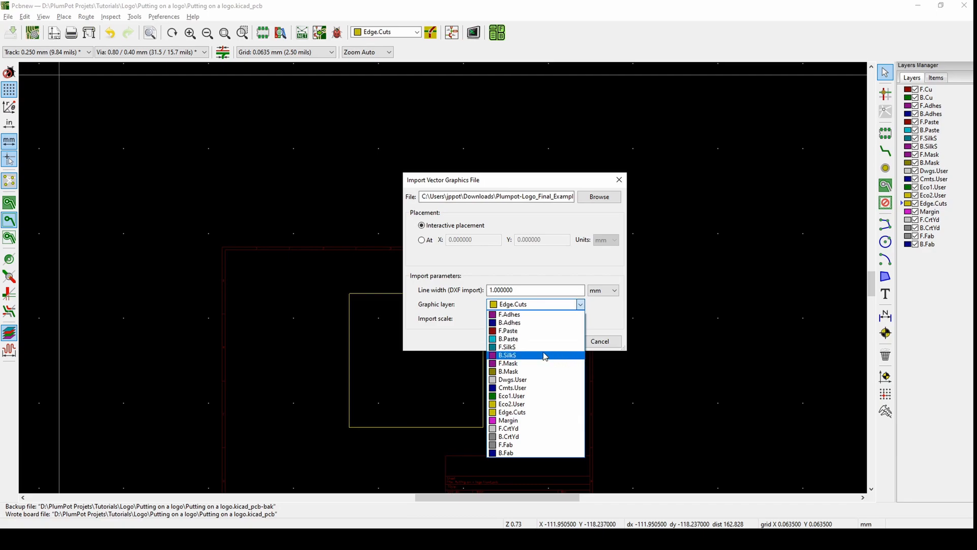
{"action": "mouse_move", "coordinate": [534, 346]}
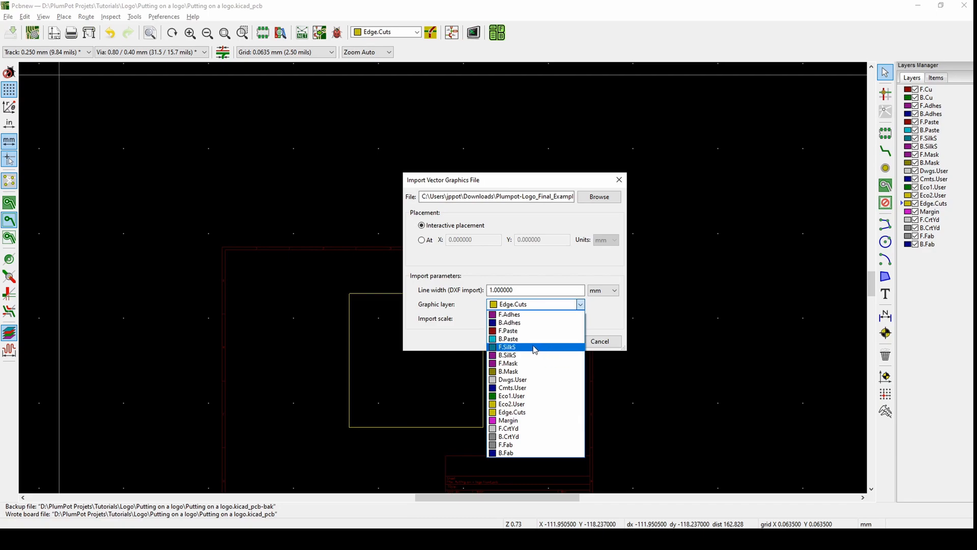
{"action": "left_click", "coordinate": [507, 346]}
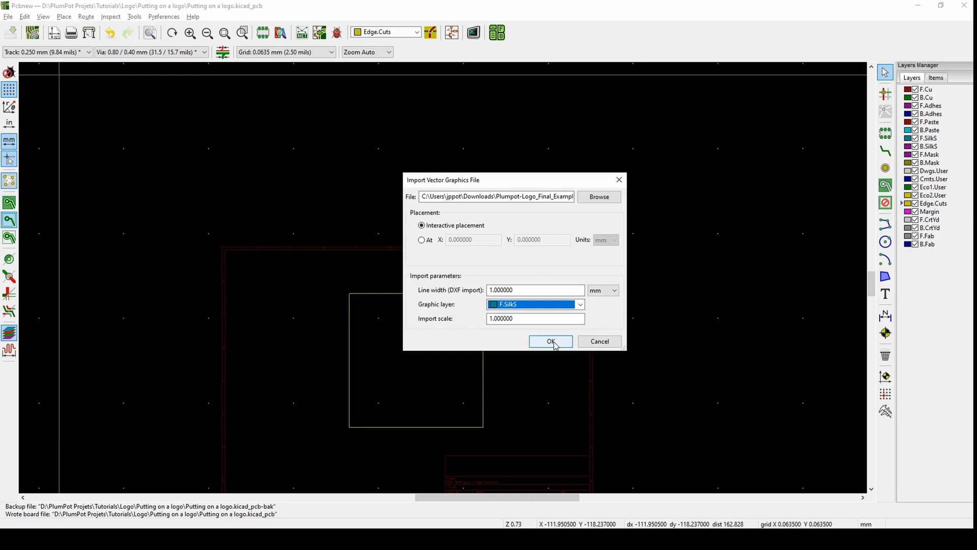
{"action": "left_click", "coordinate": [550, 341]}
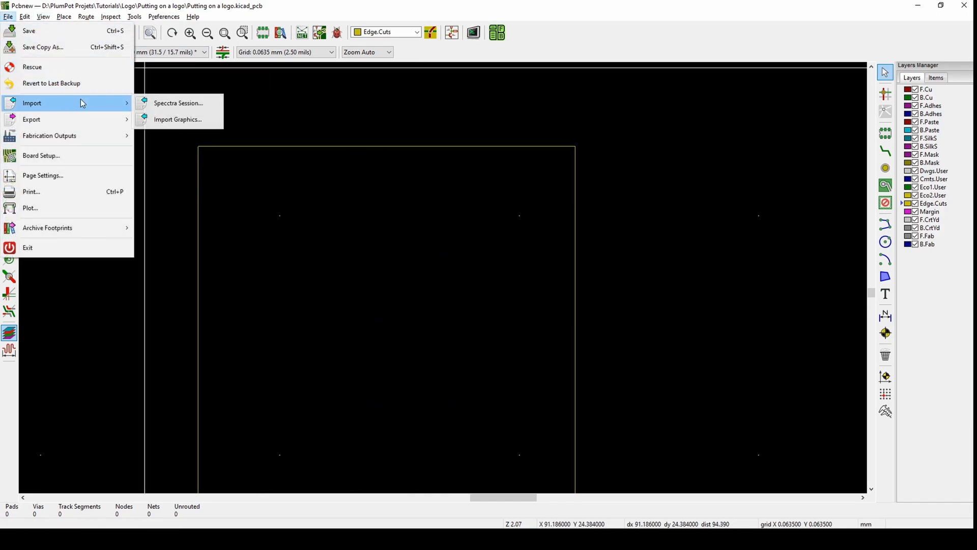
- Import the Plumpot logo graphic at 0.05 scale and drop it inside the square board outline
{"action": "left_click", "coordinate": [177, 119]}
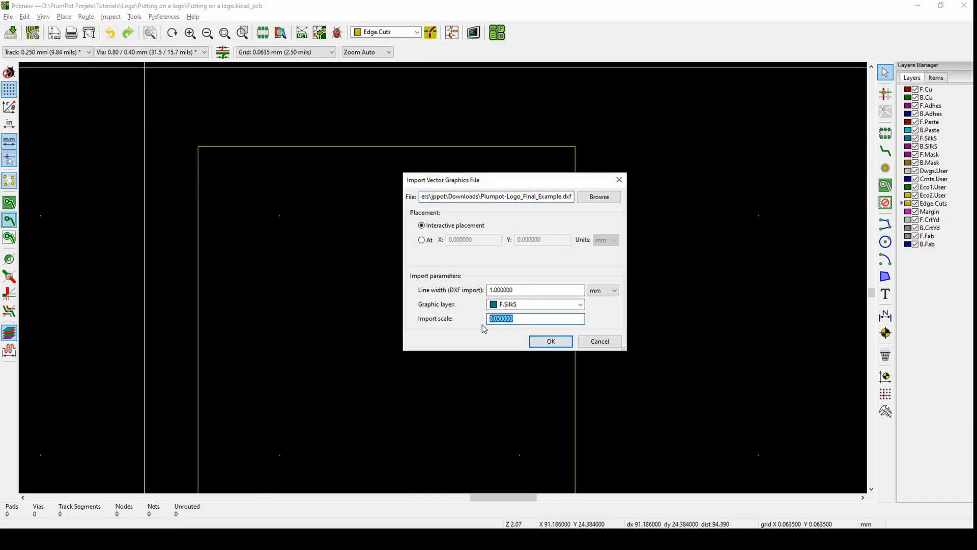
{"action": "left_click", "coordinate": [550, 341]}
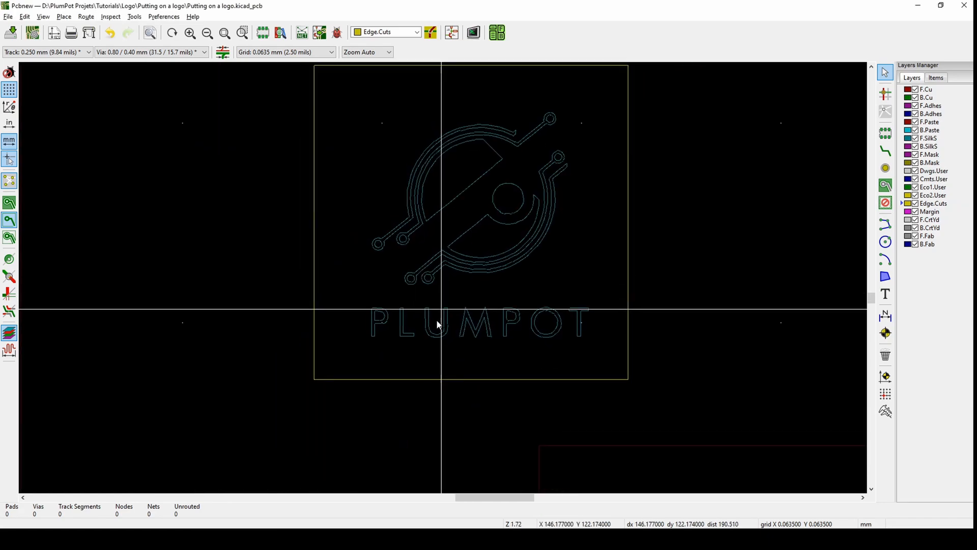
{"action": "left_click", "coordinate": [474, 32]}
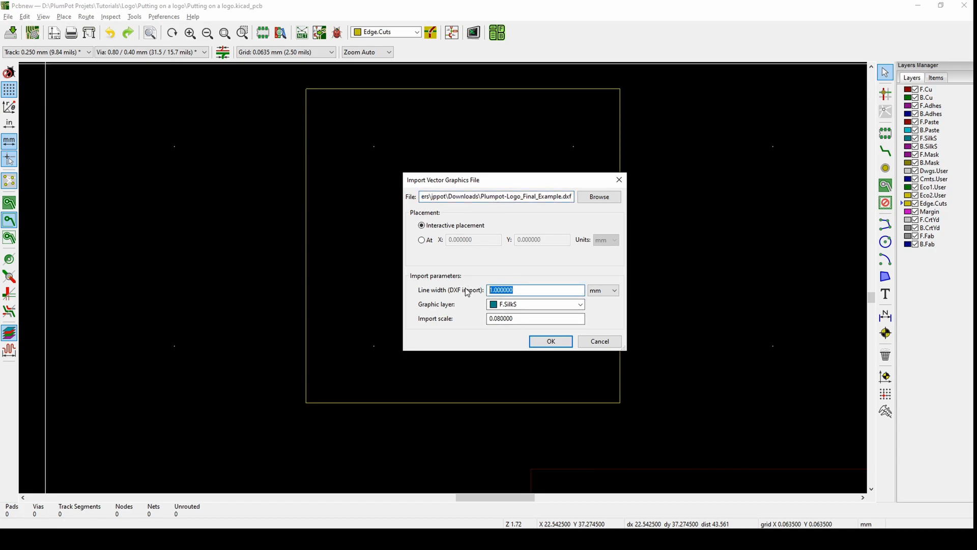
- Set the import line width to 50 at 0.08 scale and confirm the Import Graphics dialog
{"action": "type", "text": "50"}
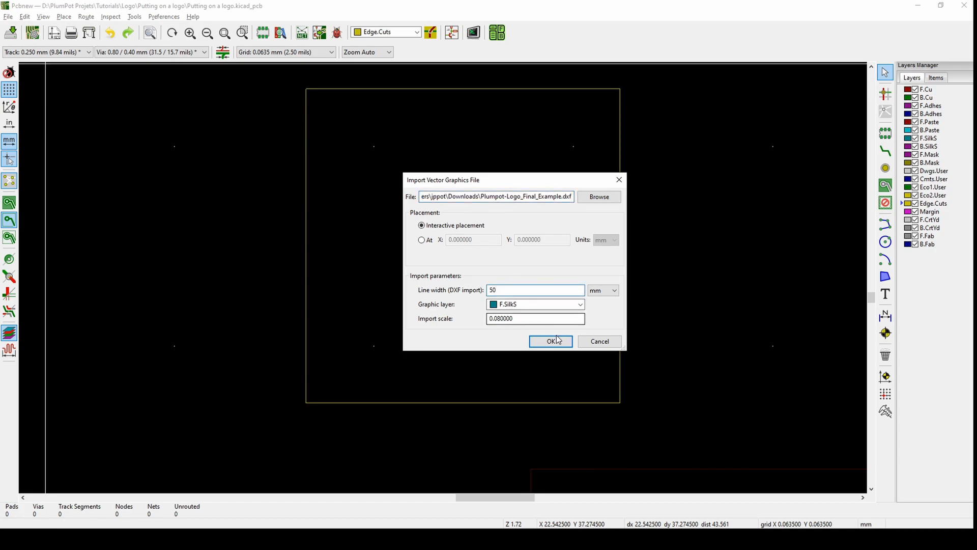
{"action": "left_click", "coordinate": [551, 341]}
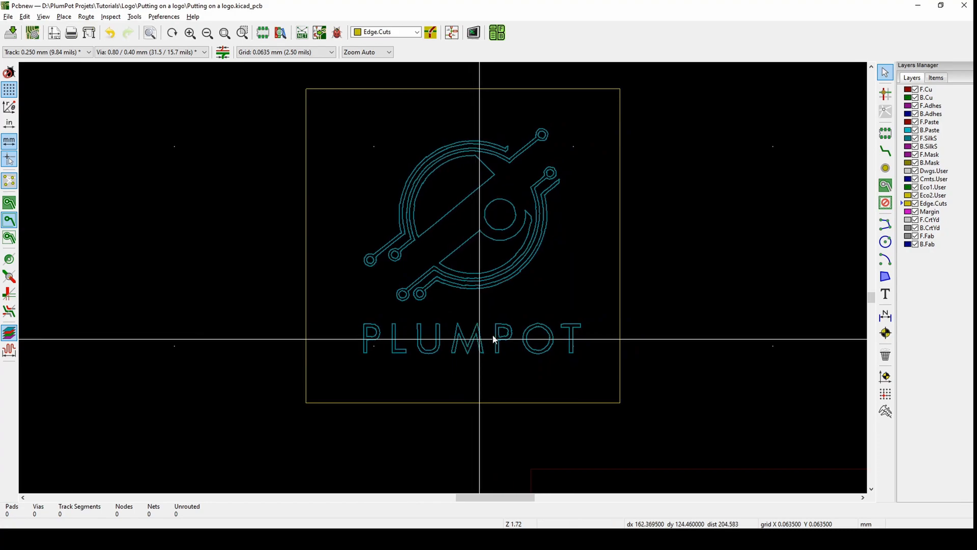
- Place the larger 0.08-scale logo inside the square outline before viewing it in 3D
{"action": "left_click", "coordinate": [473, 33]}
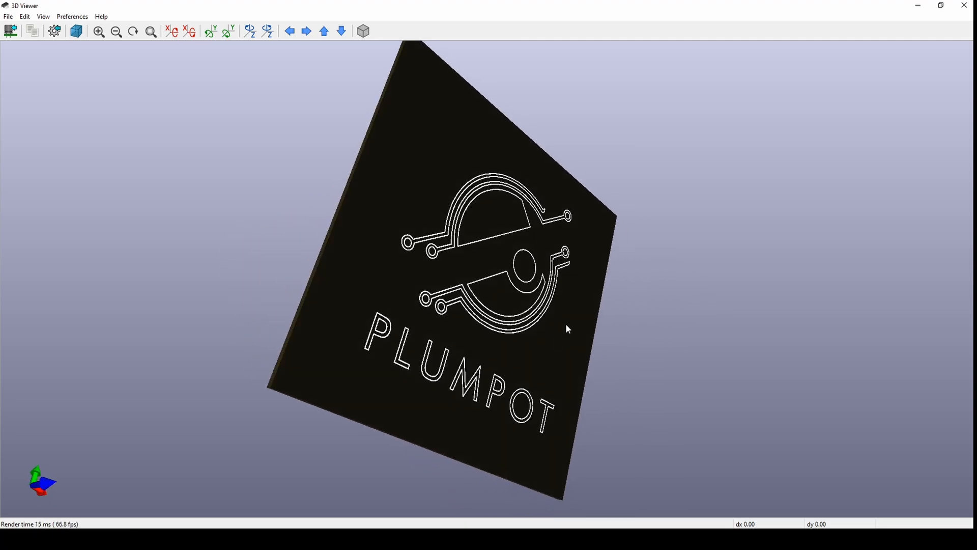
{"action": "mouse_move", "coordinate": [568, 337]}
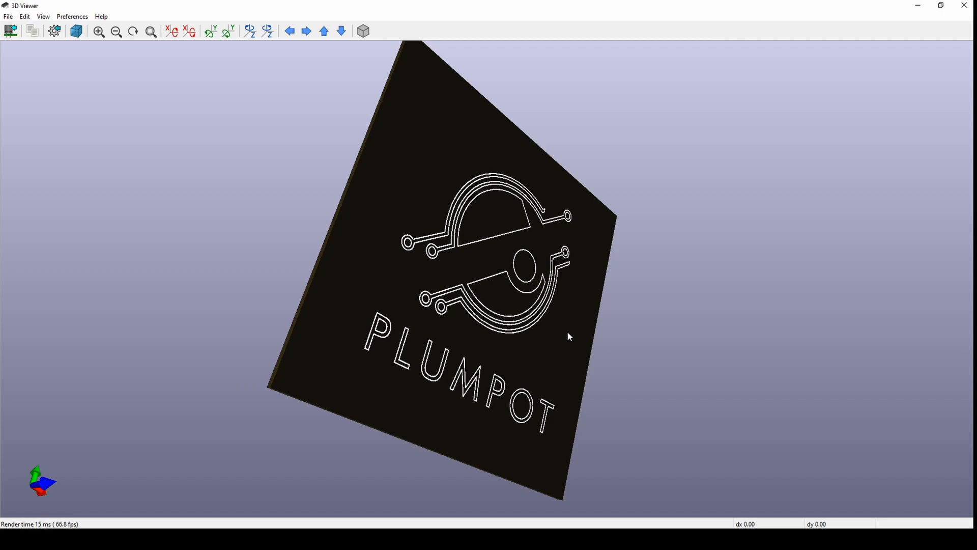
{"action": "mouse_move", "coordinate": [431, 389]}
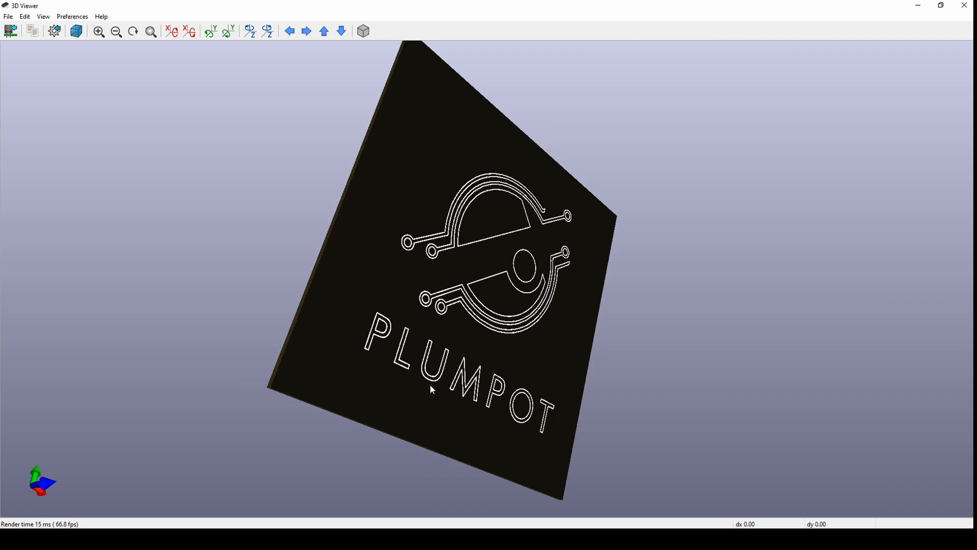